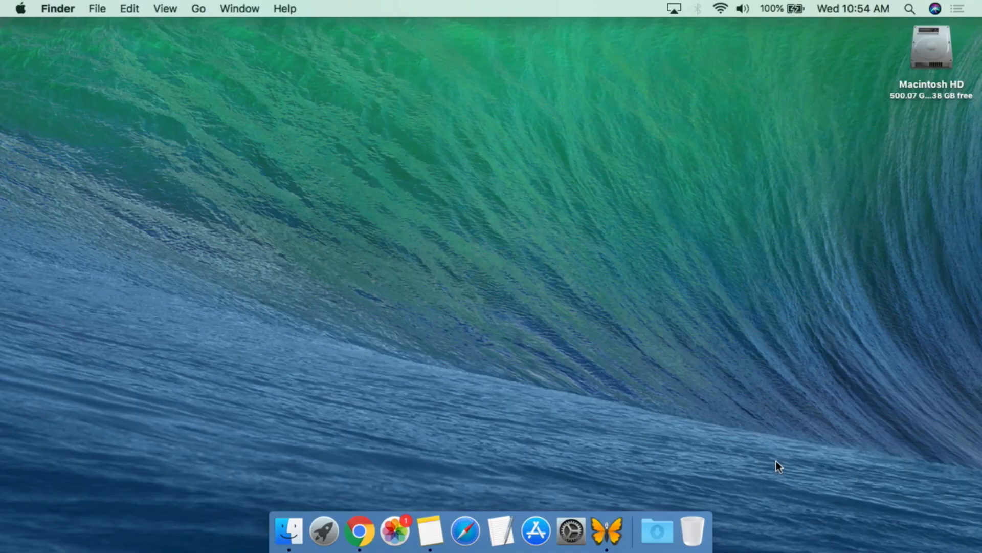
mouse_move(637, 324)
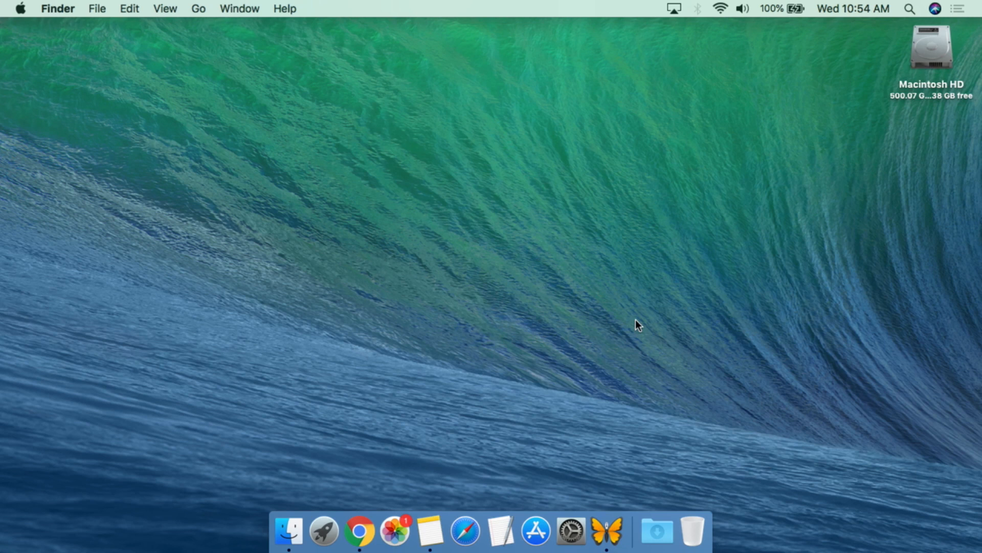
mouse_move(322, 402)
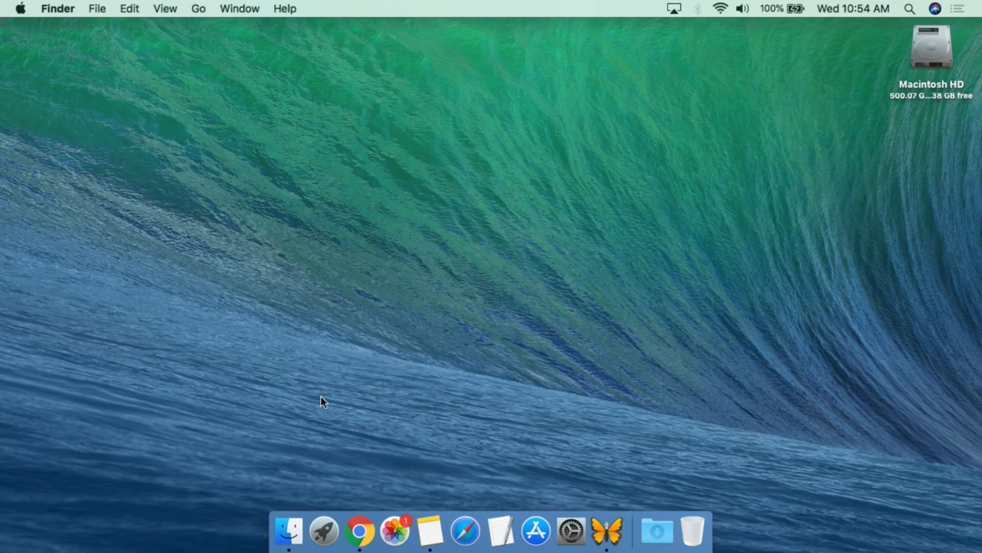
mouse_move(372, 398)
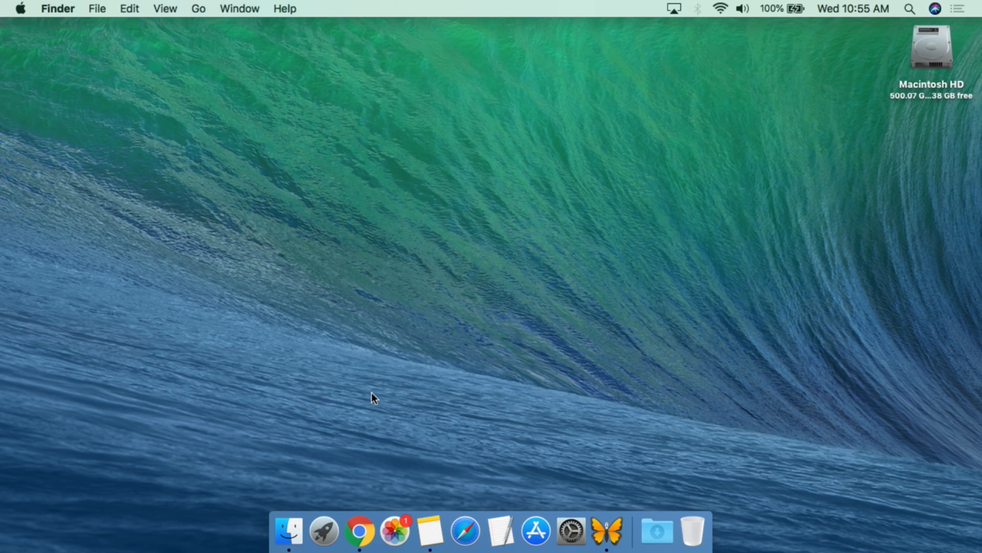
mouse_move(500, 532)
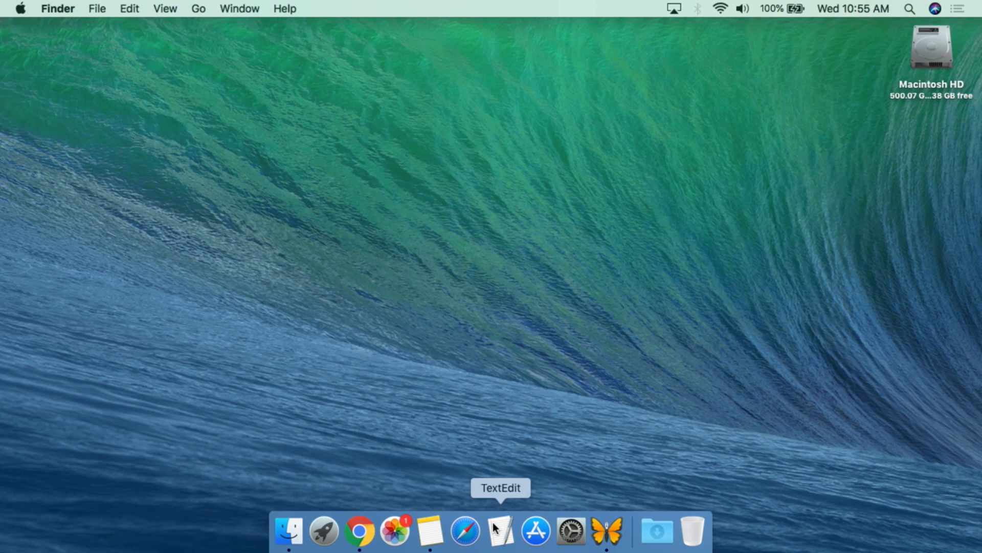
mouse_move(330, 458)
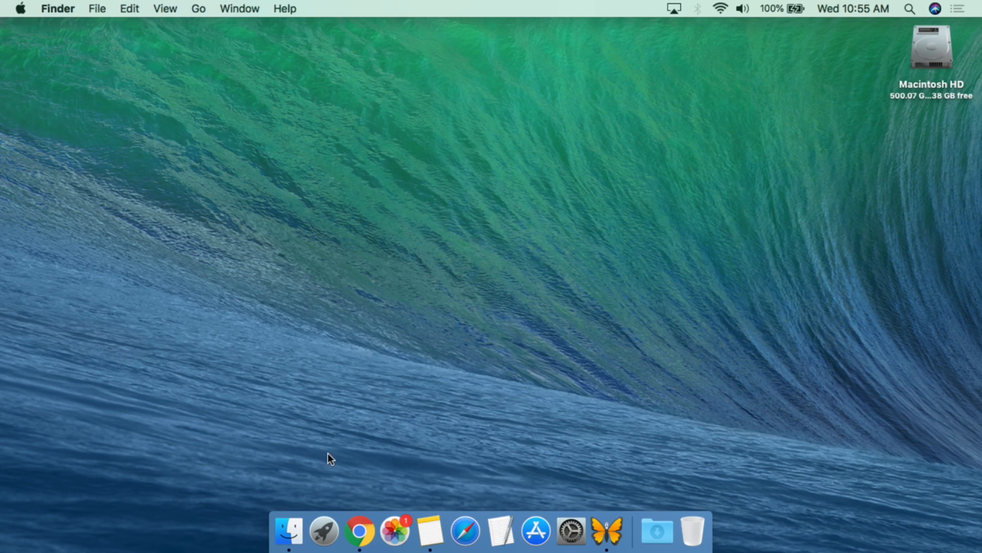
Launch TextEdit from the Applications folder in Finder.
left_click(287, 533)
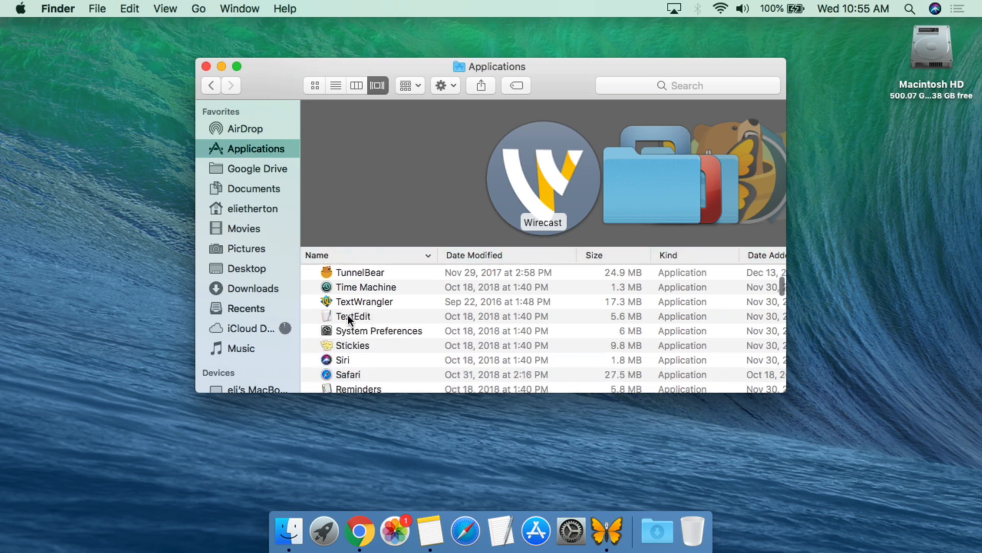
left_click(353, 316)
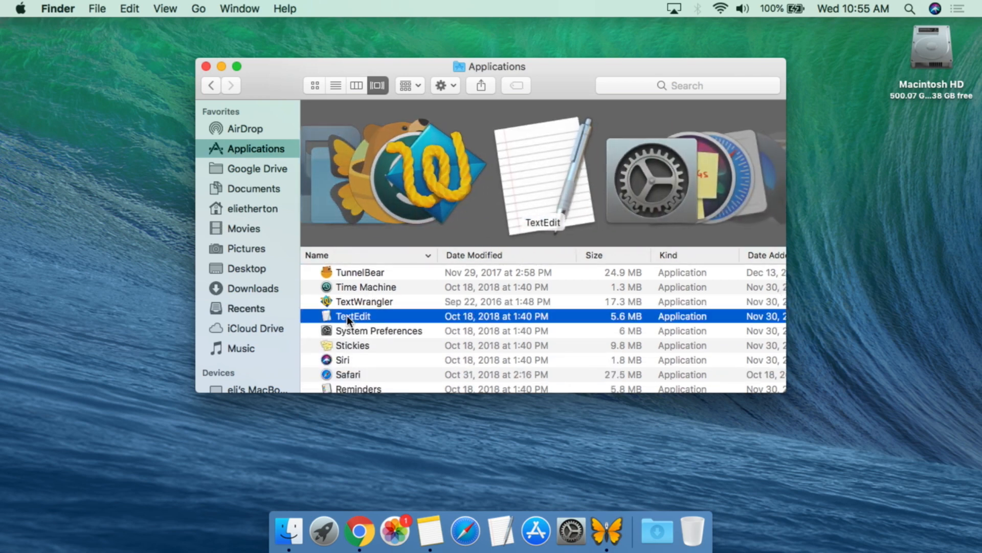
double_click(353, 316)
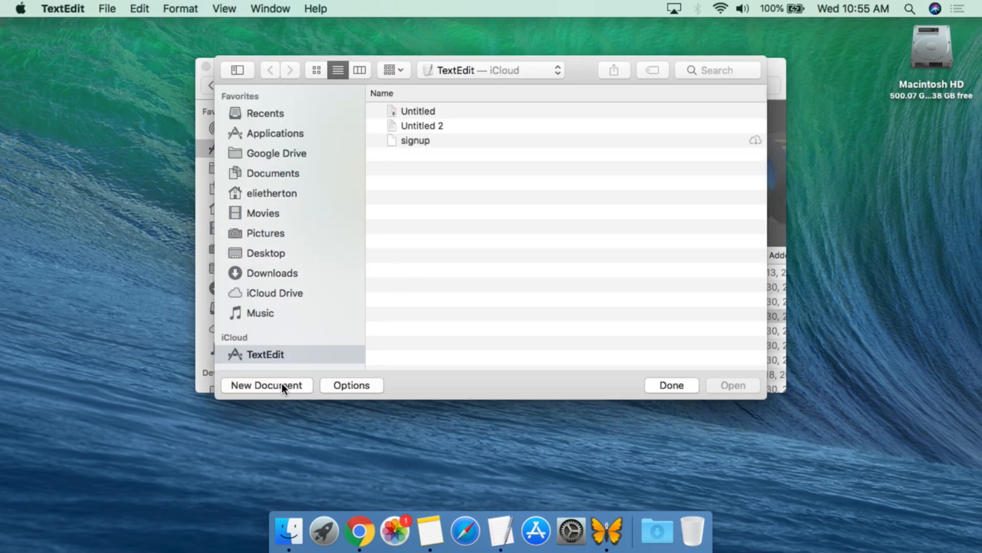
Start a new blank document and widen its window.
left_click(266, 385)
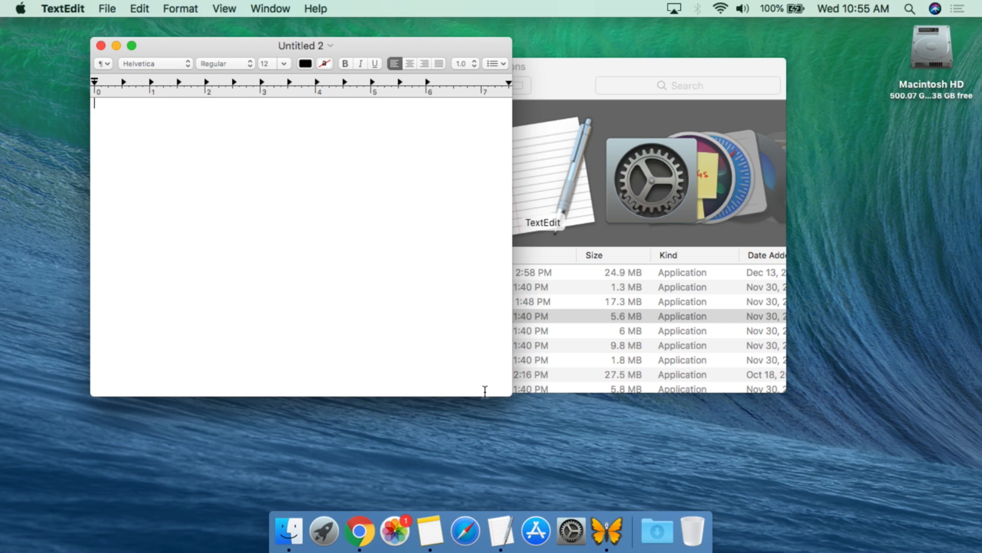
left_click_drag(511, 396, 686, 445)
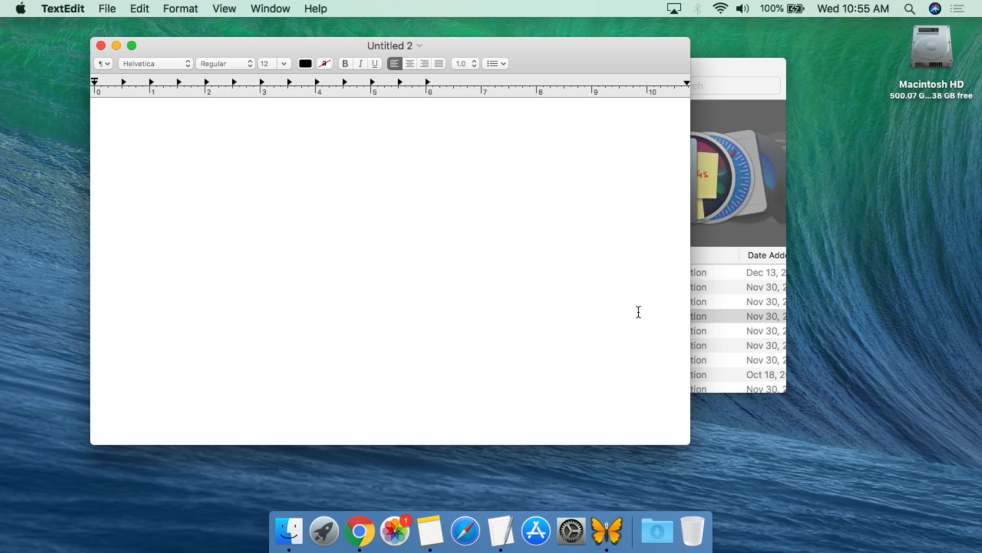
mouse_move(172, 61)
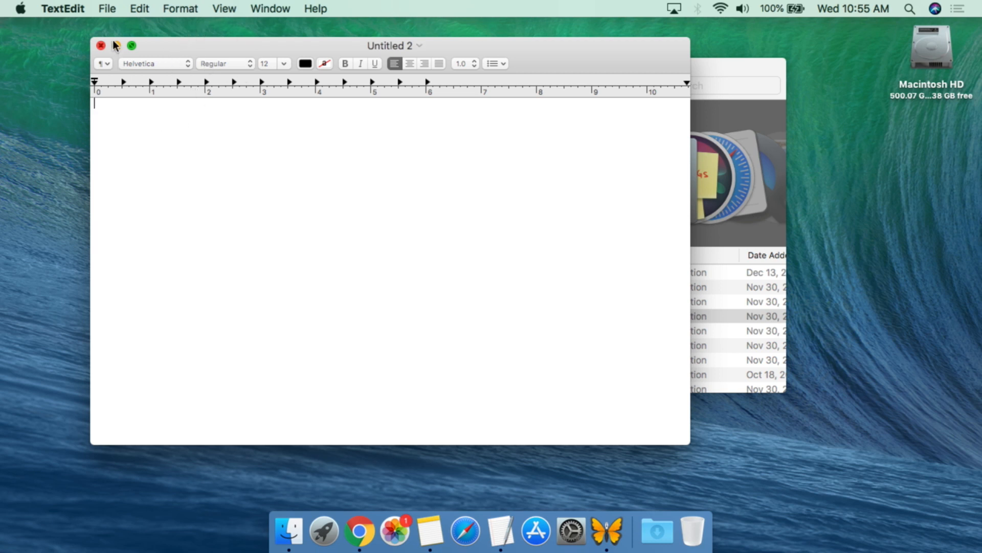
In TextEdit Preferences, make new documents plain text instead of rich text.
left_click(63, 9)
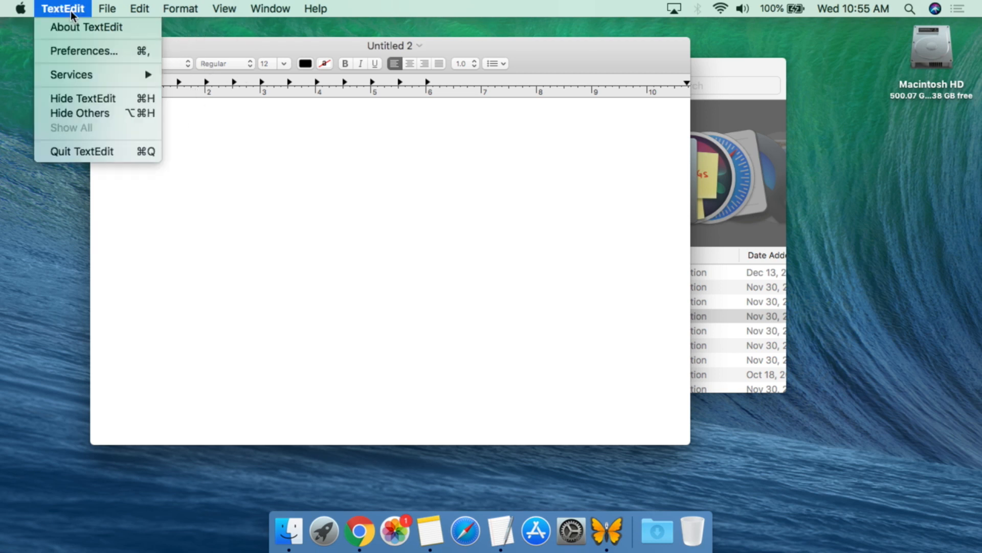
mouse_move(83, 51)
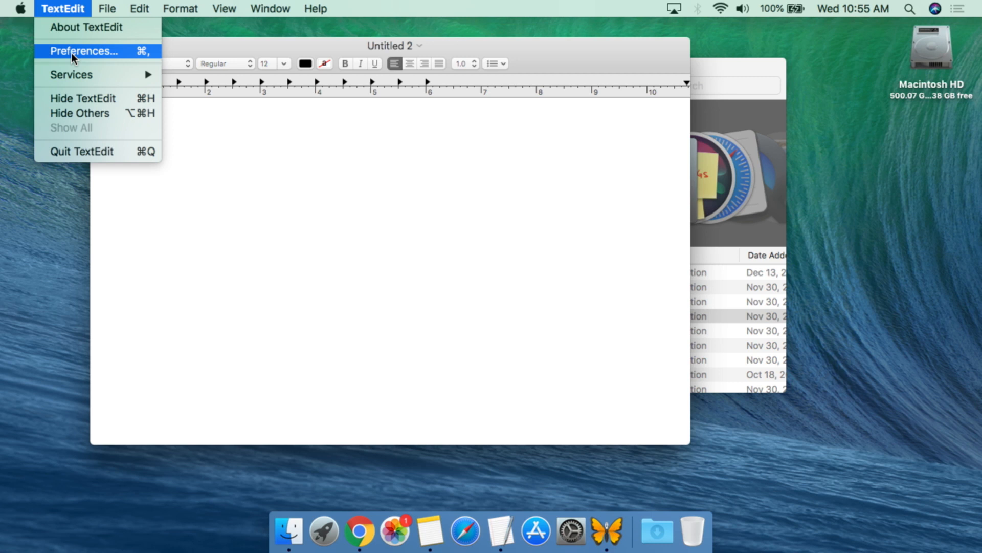
left_click(84, 51)
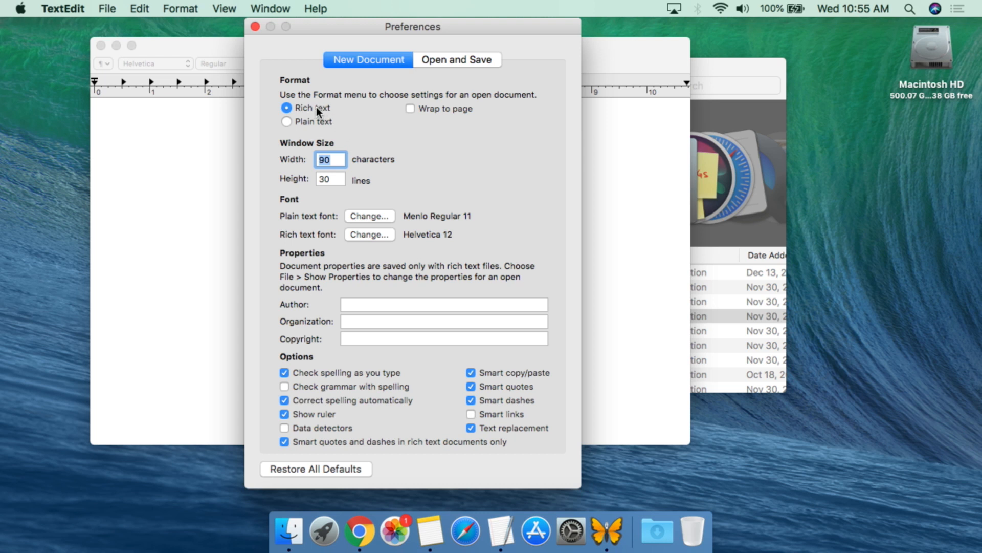
left_click(286, 122)
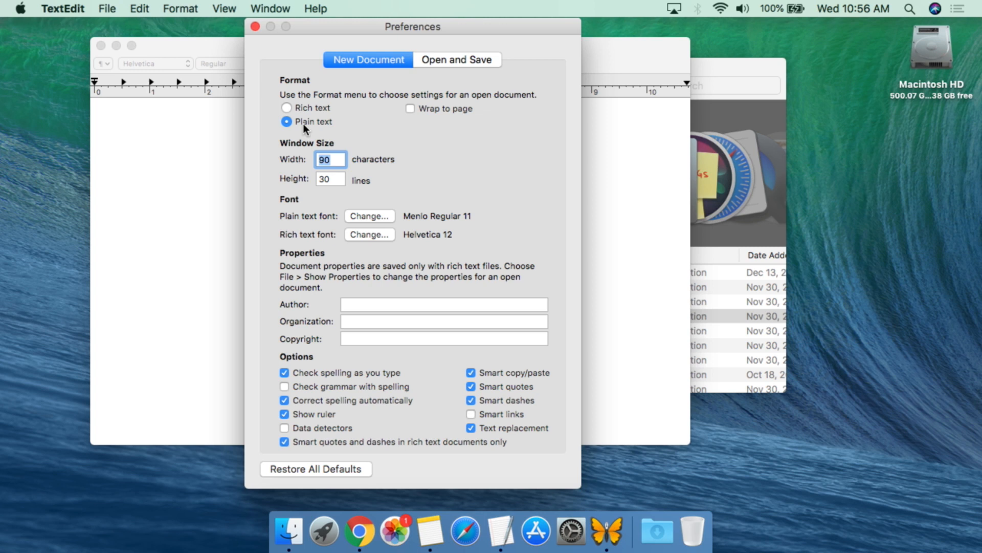
mouse_move(347, 211)
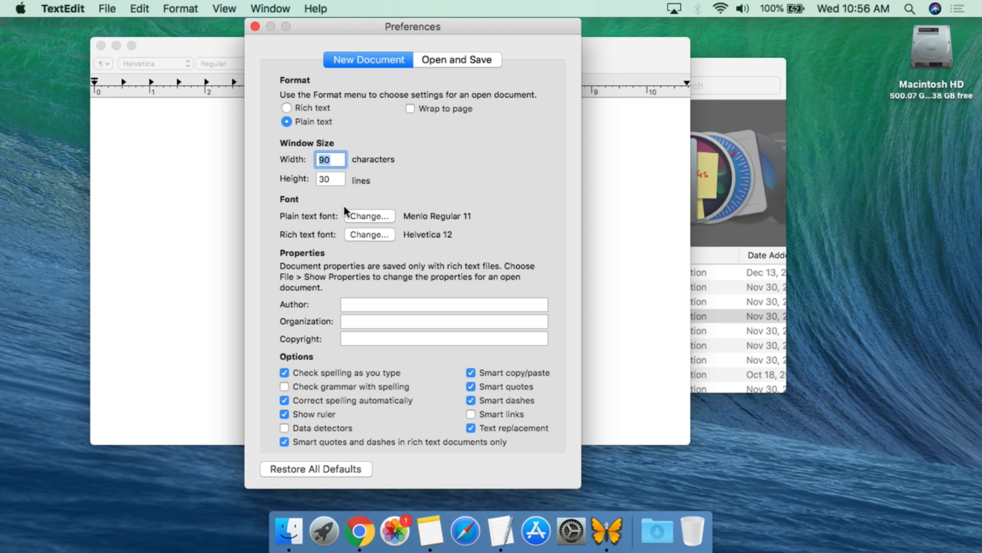
mouse_move(328, 219)
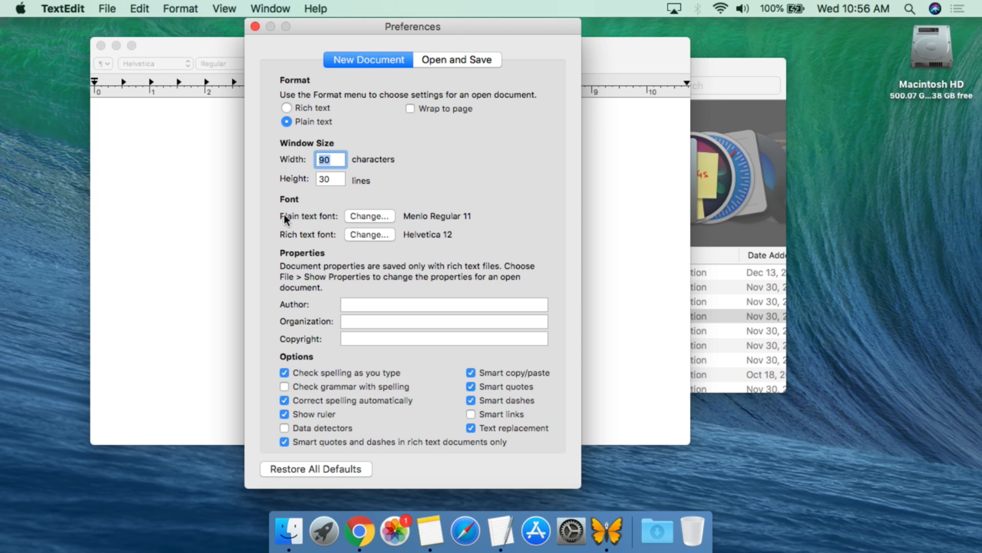
Set the default plain text font to Menlo Regular size 48.
left_click(369, 216)
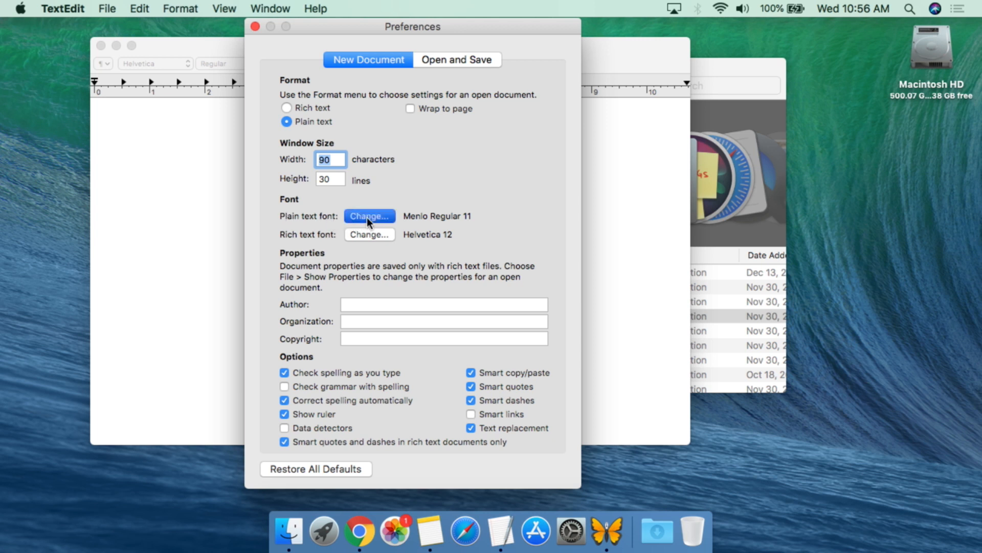
left_click(370, 216)
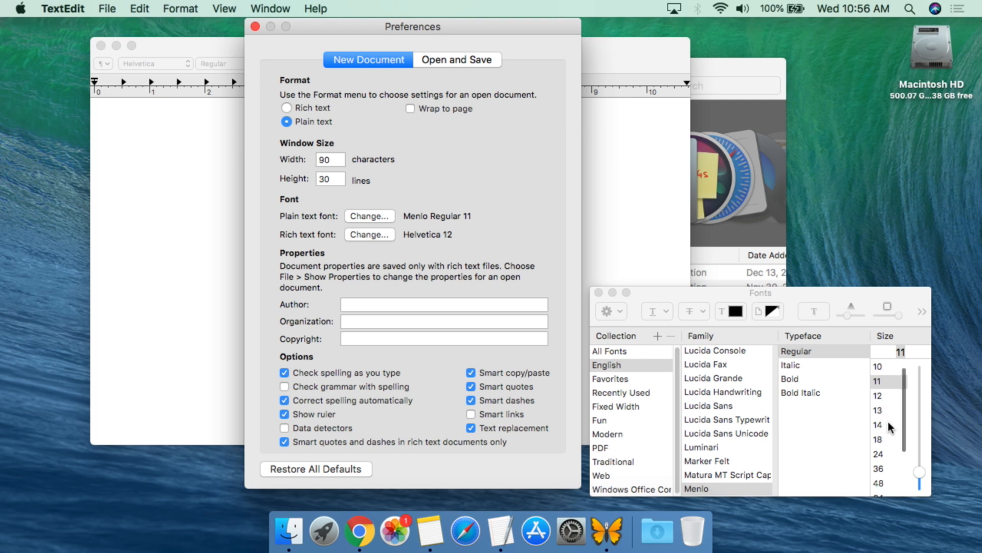
left_click(878, 442)
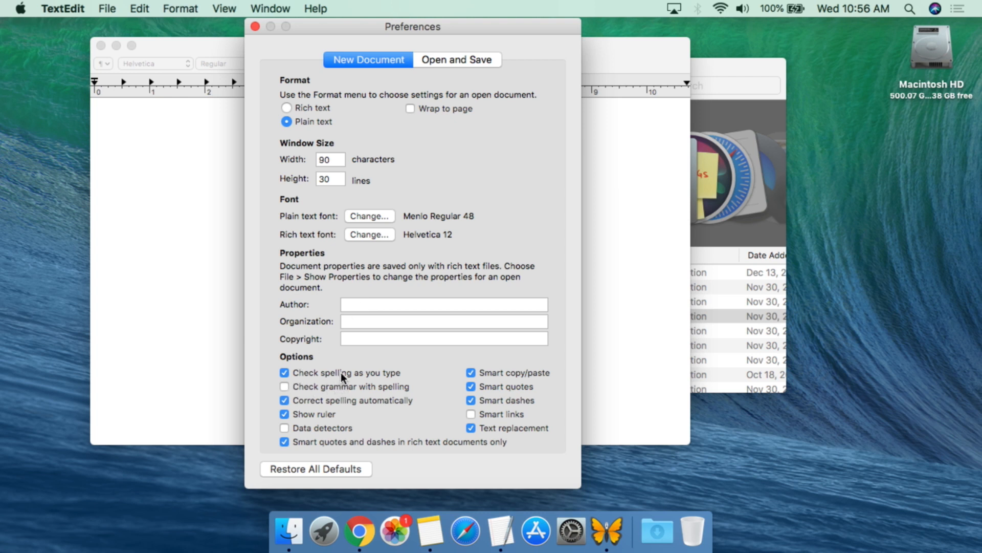
Turn off spelling, smart substitution, ruler and text replacement options for new documents.
left_click(284, 372)
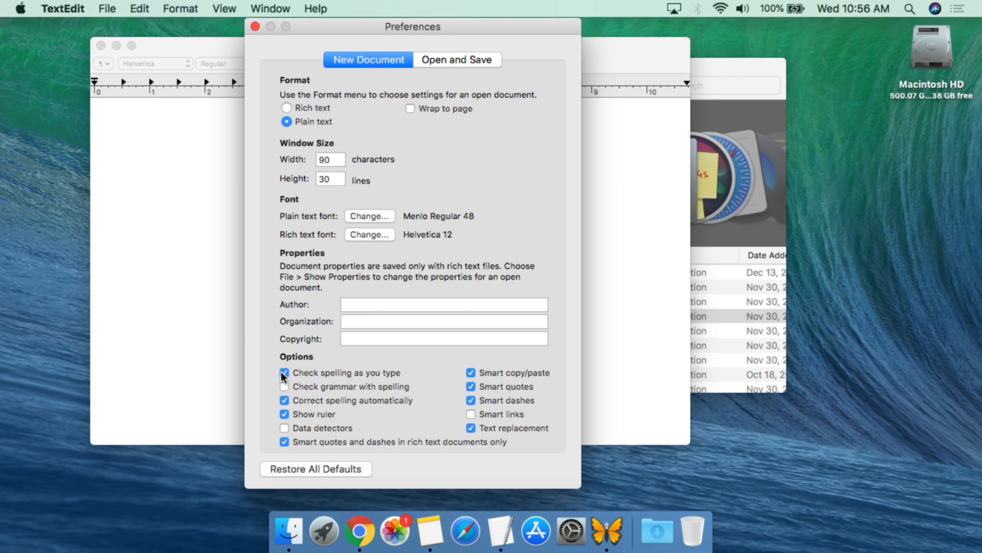
left_click(283, 373)
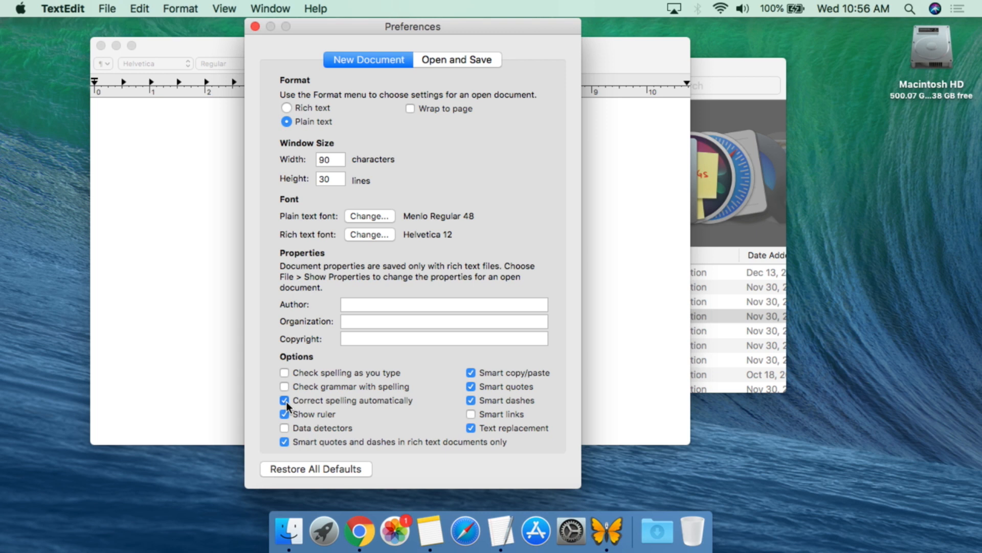
left_click(285, 400)
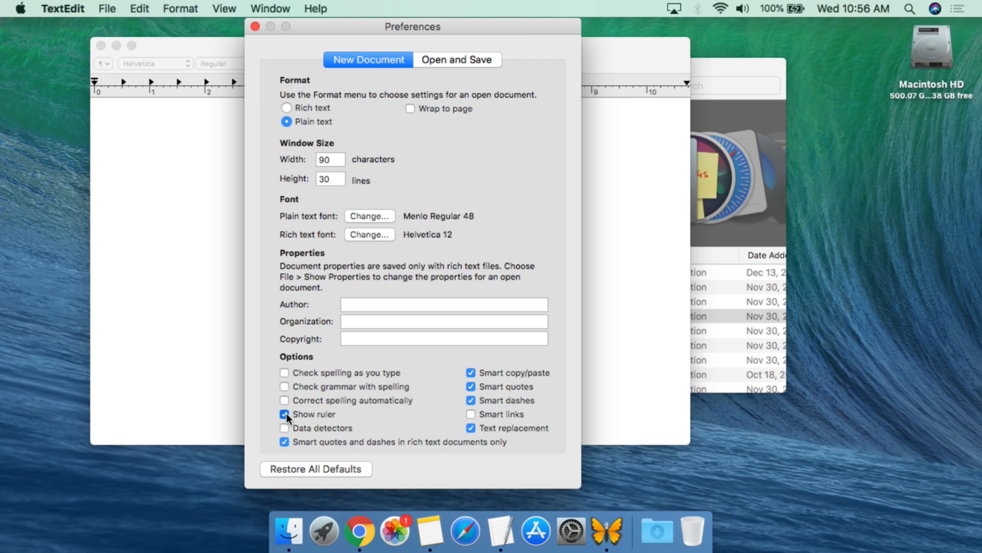
left_click(285, 414)
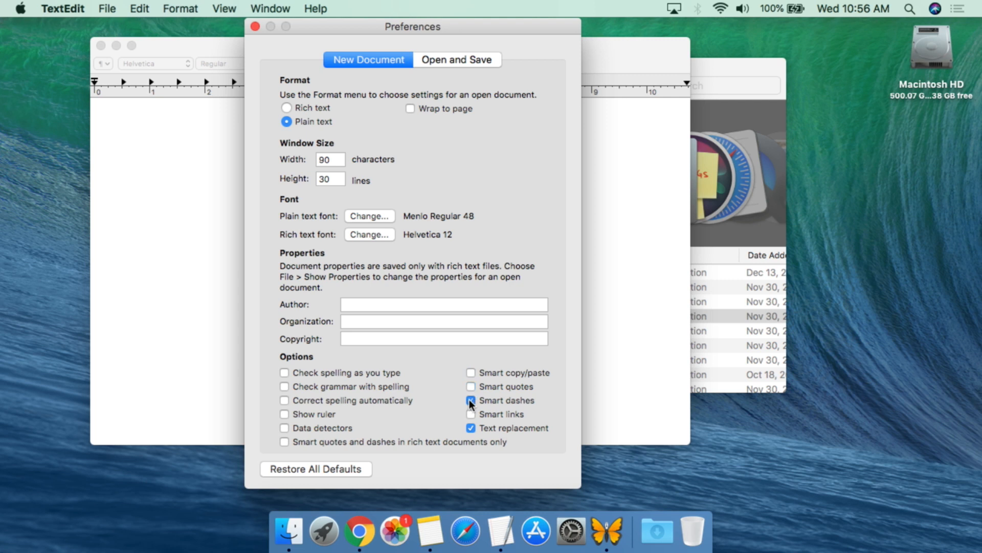
left_click(471, 400)
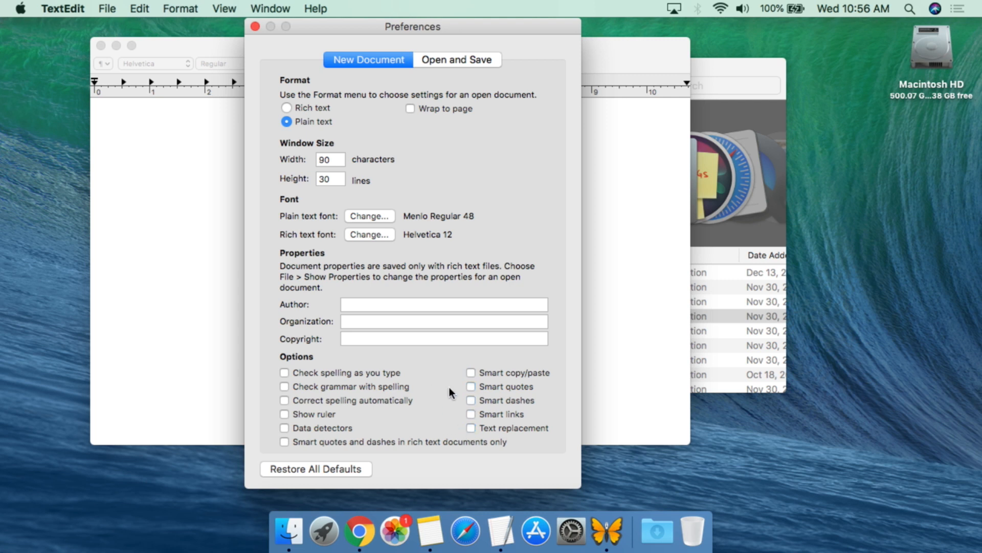
mouse_move(451, 426)
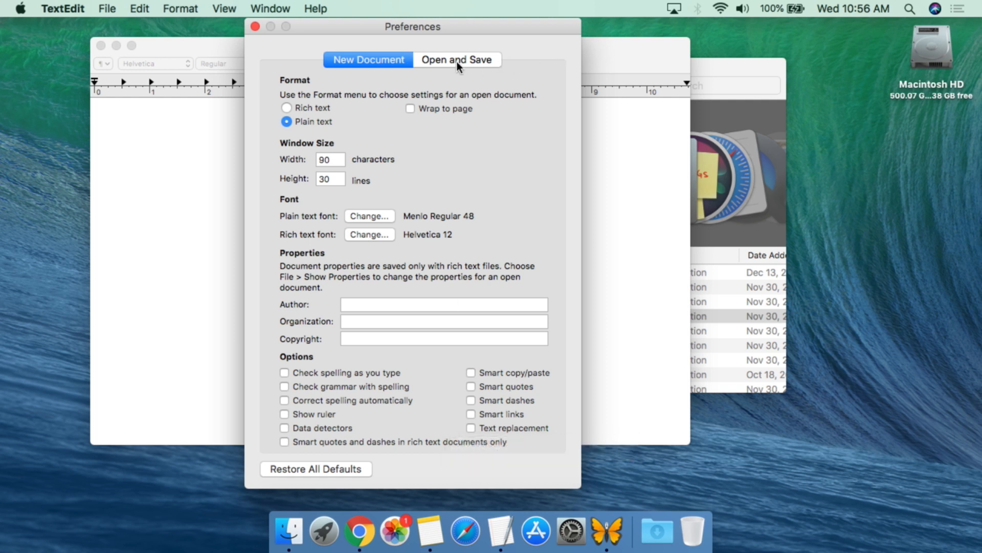
In Open and Save preferences, stop adding a .txt extension to plain text files.
left_click(456, 59)
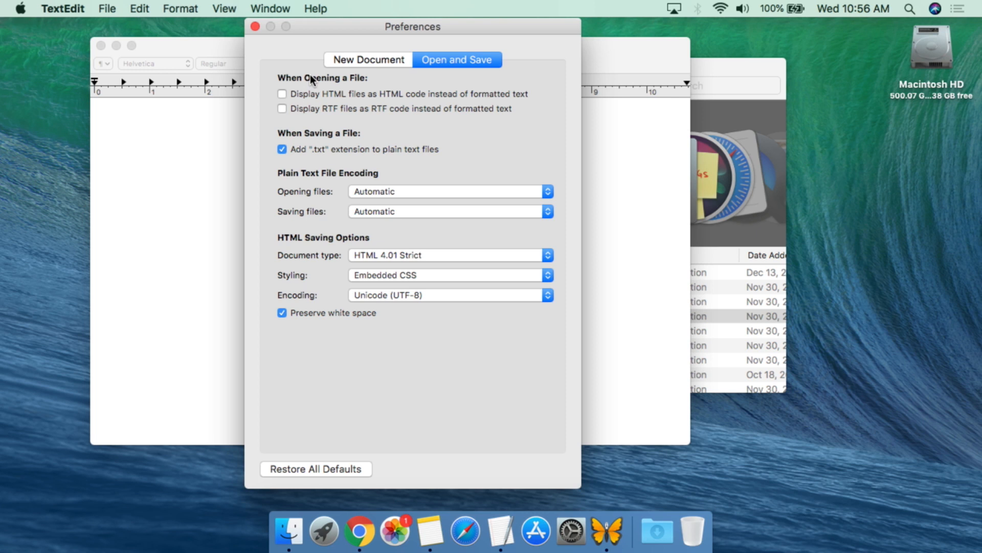
mouse_move(331, 133)
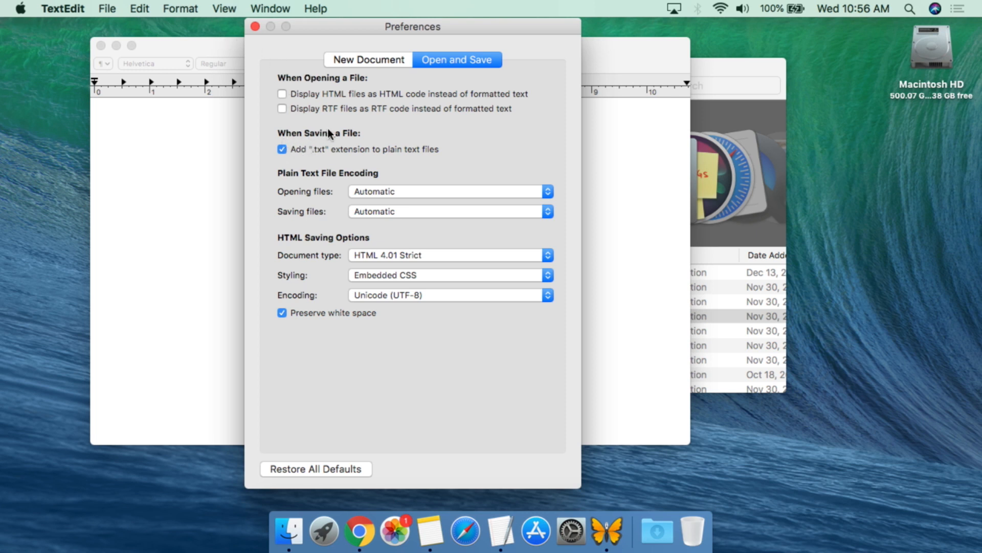
mouse_move(371, 156)
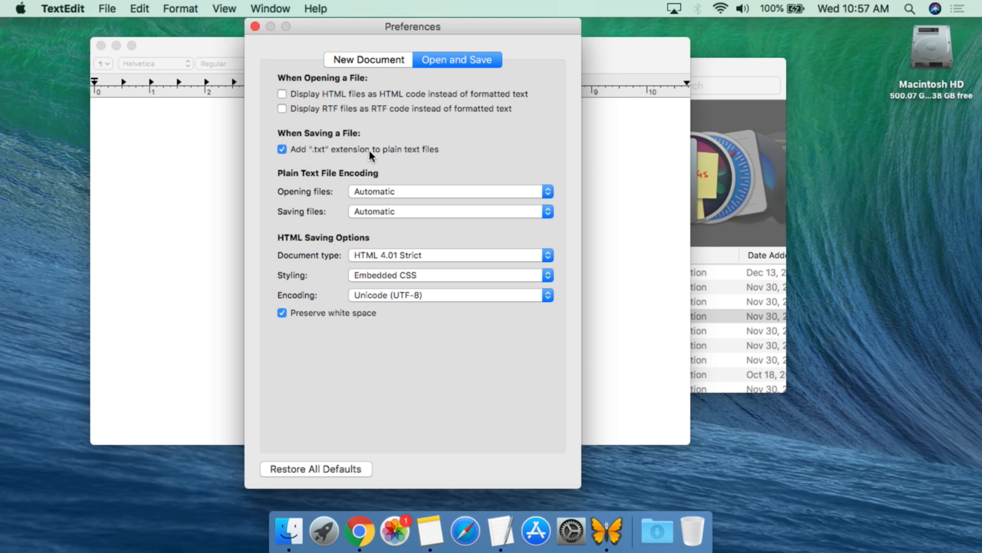
mouse_move(292, 163)
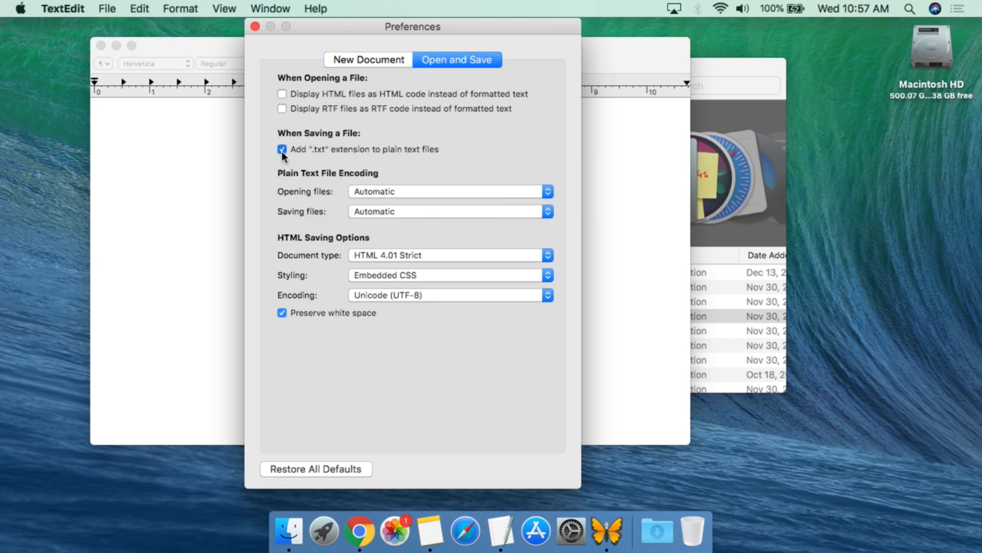
left_click(283, 150)
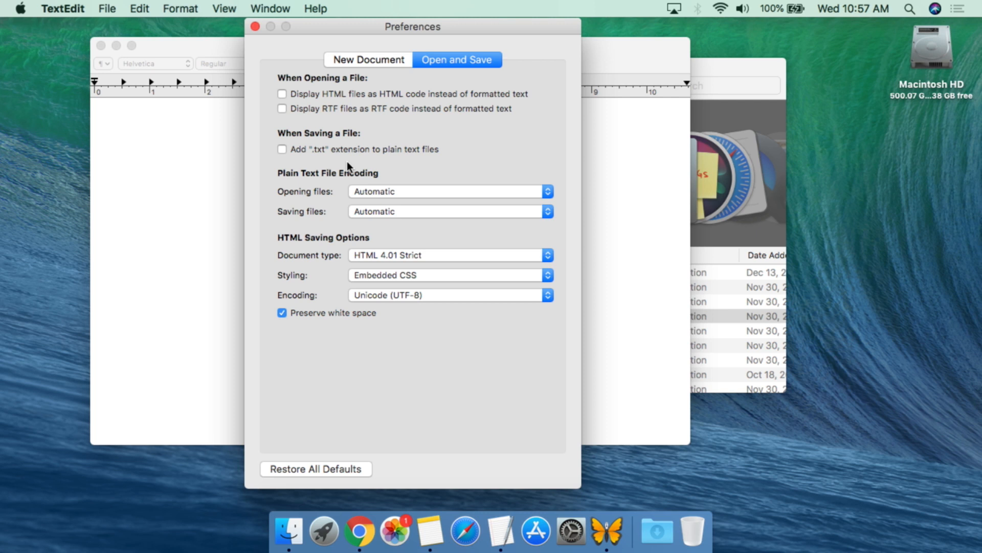
mouse_move(392, 178)
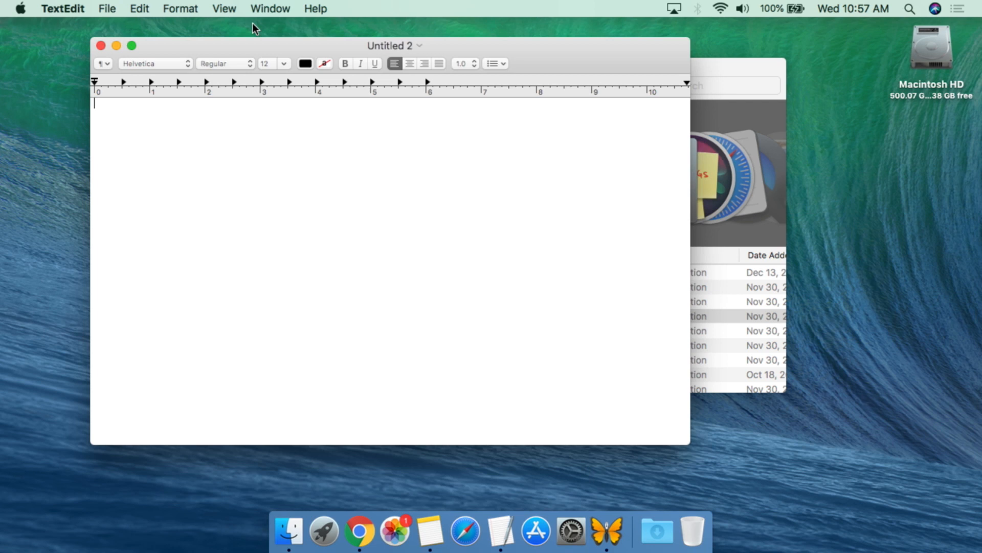
mouse_move(264, 244)
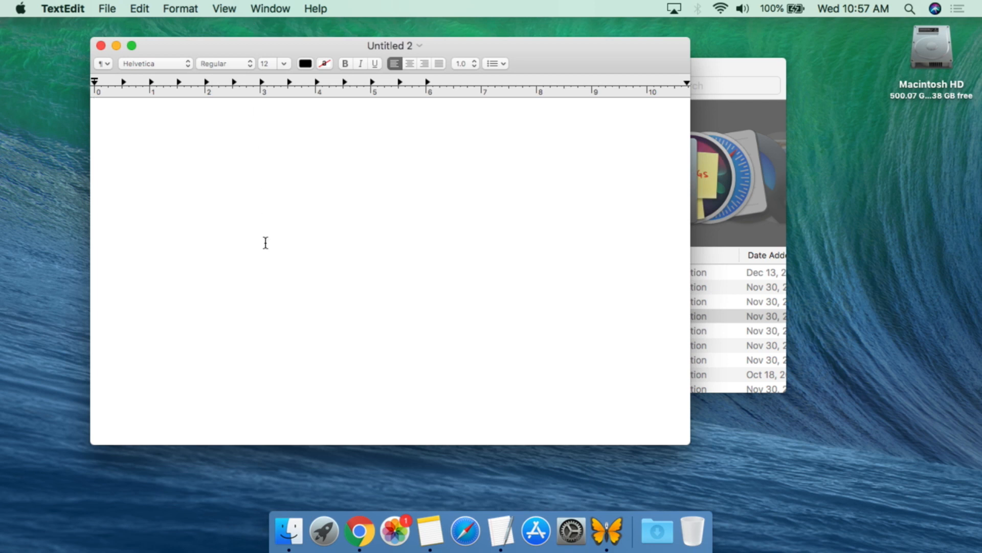
Create a new plain-text document, Untitled 3, via File > New.
left_click(107, 8)
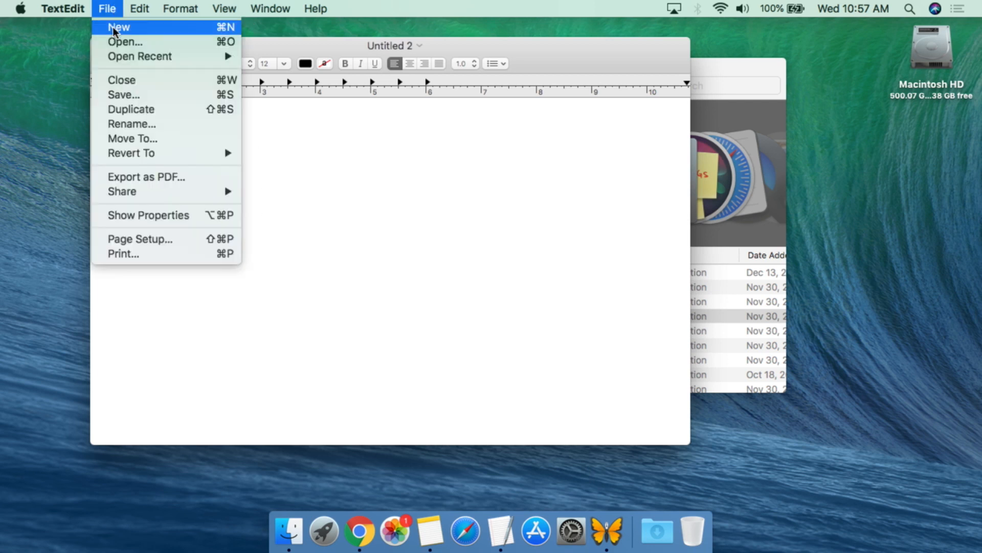
left_click(118, 26)
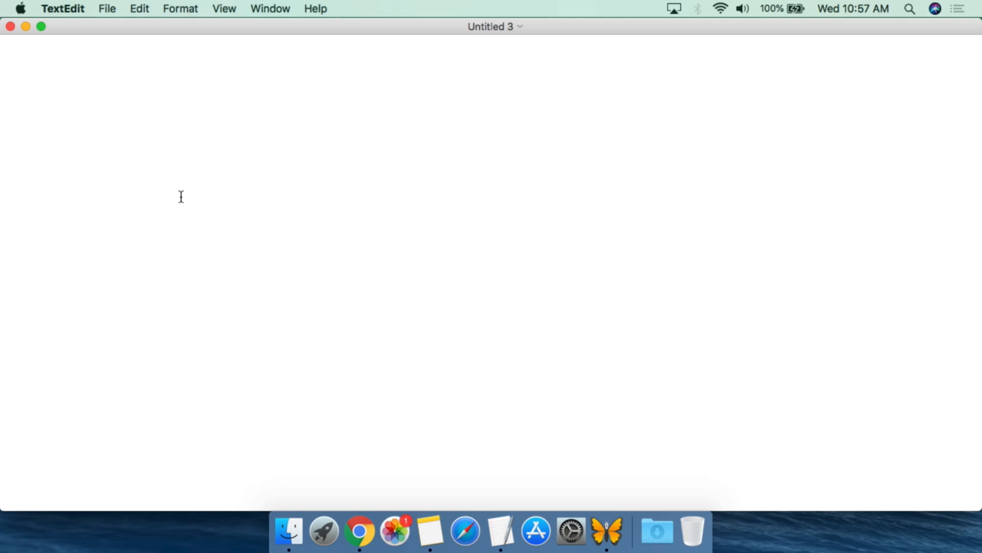
Write the line <?PHP print "Hello World"; ?> in the document.
type("<?")
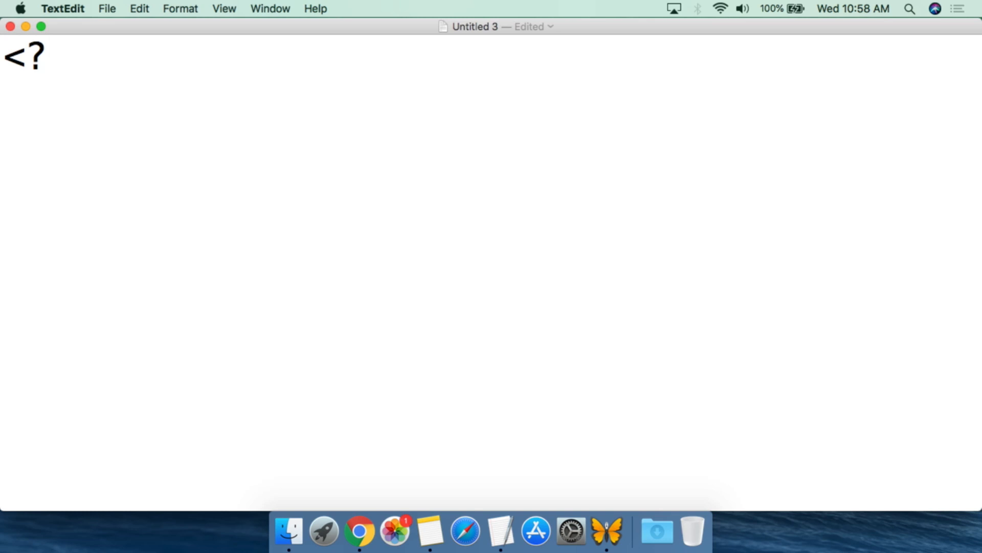
type("PHP")
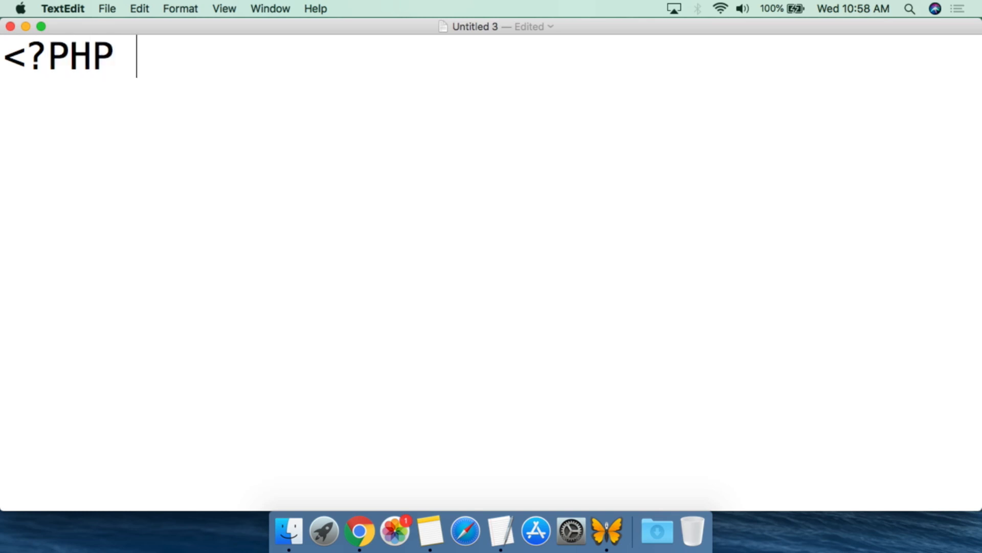
type("prin")
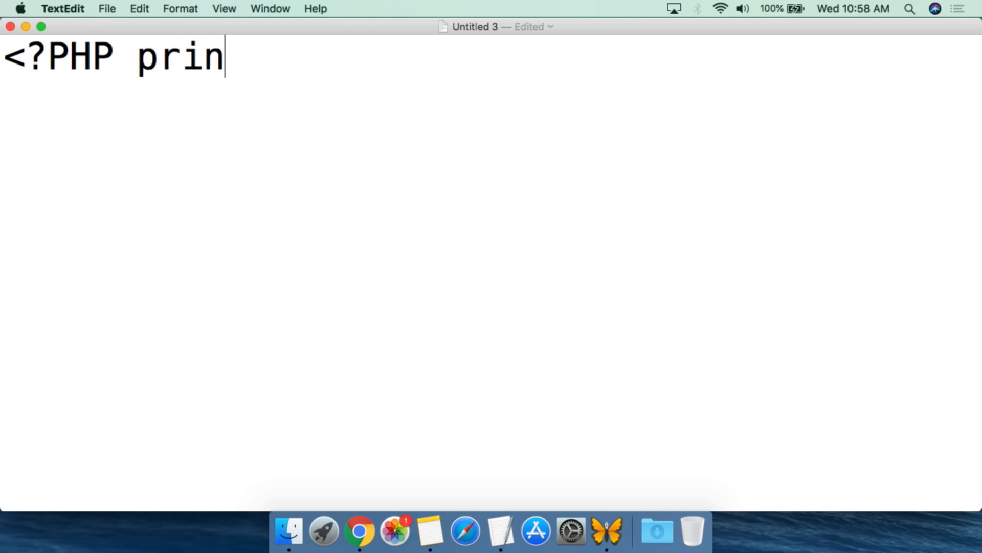
type("t \"H")
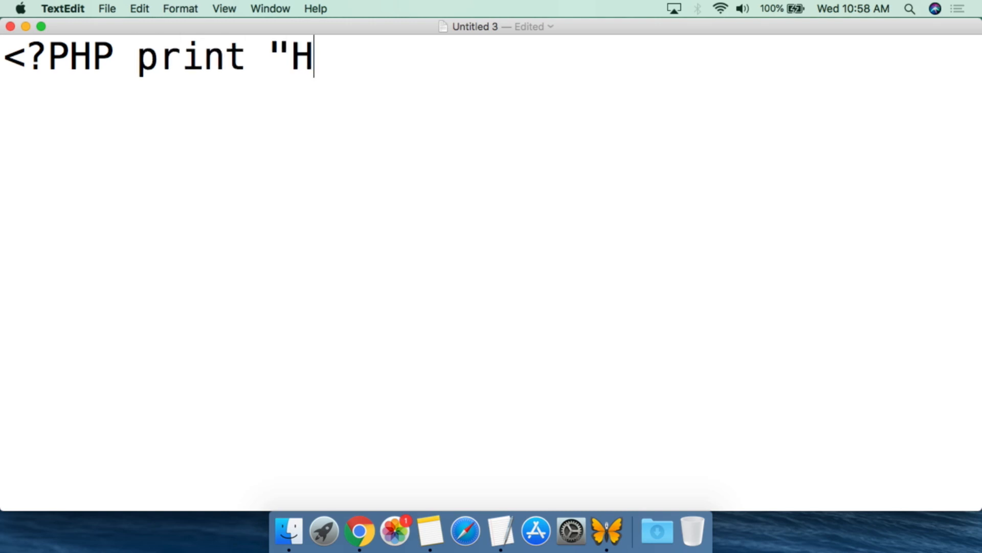
type("ello Wo")
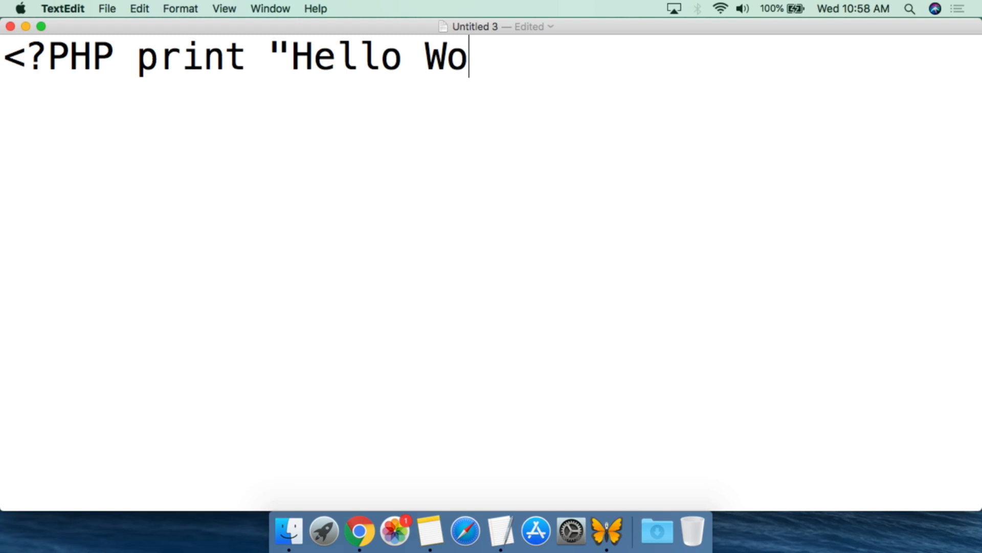
type("rld\"")
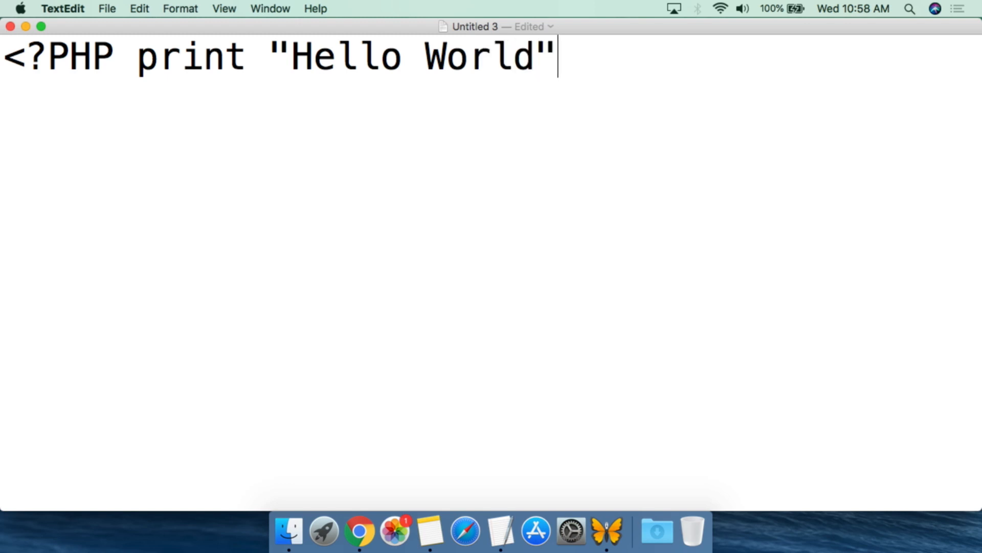
type(";")
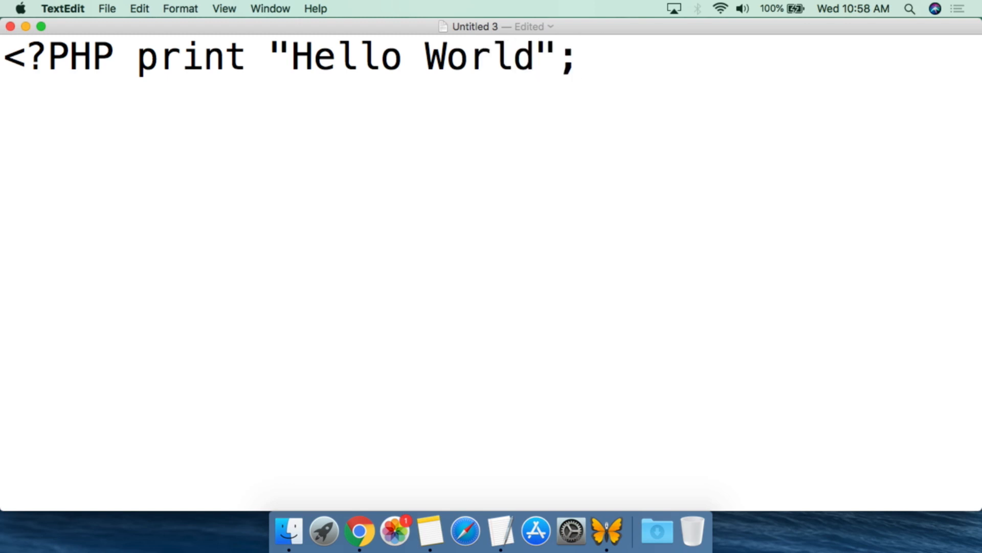
type("?>")
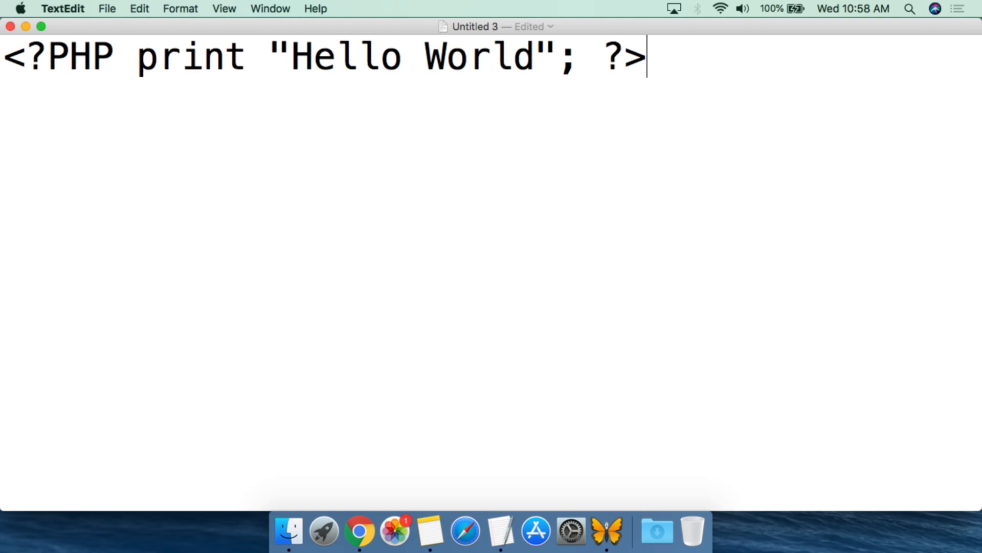
Select parts of the PHP line to review the opening tag and the Hello World string.
double_click(66, 56)
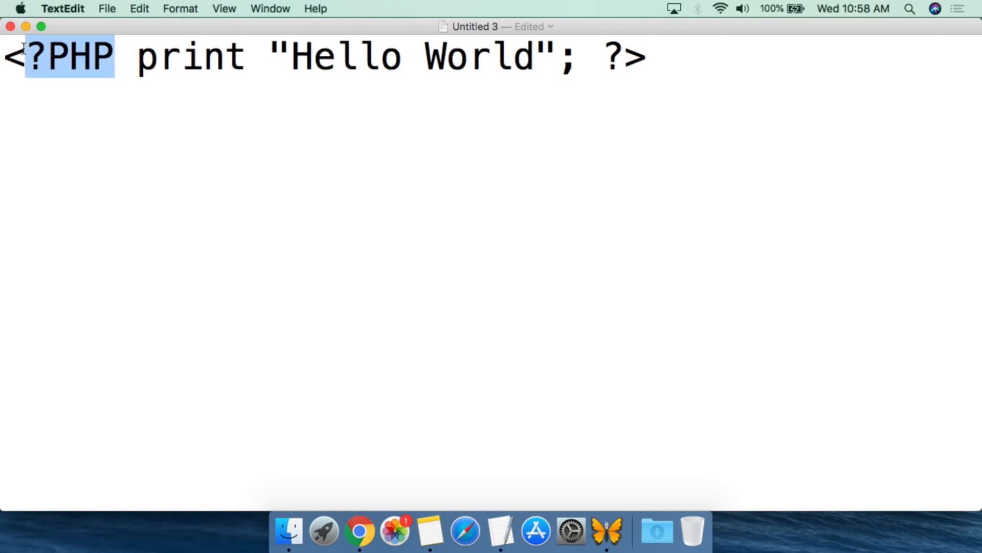
left_click(148, 57)
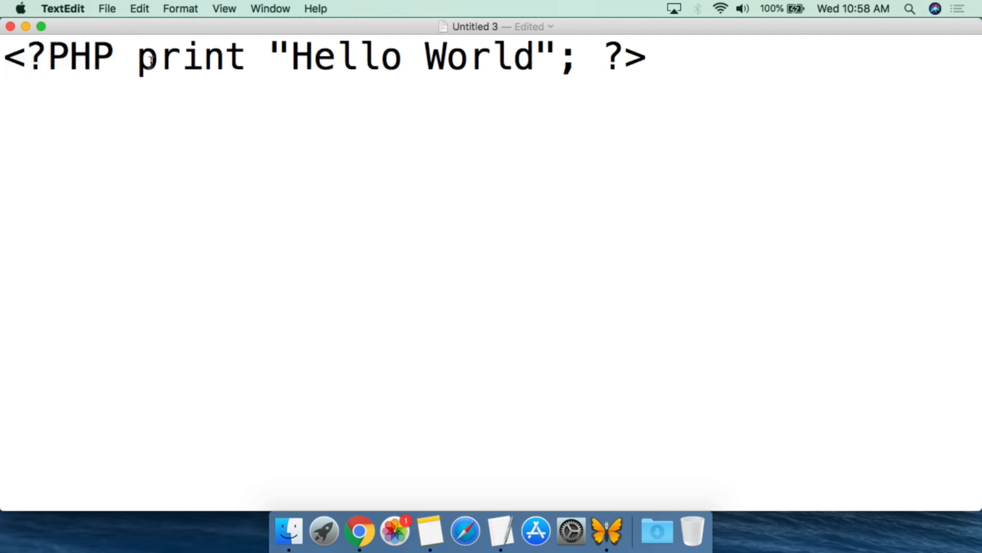
left_click_drag(290, 56, 467, 56)
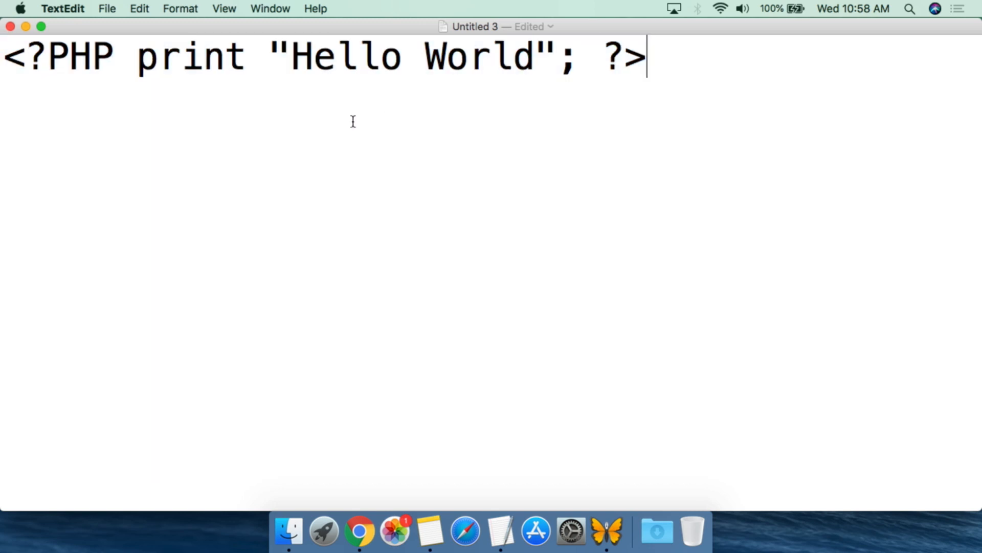
mouse_move(106, 10)
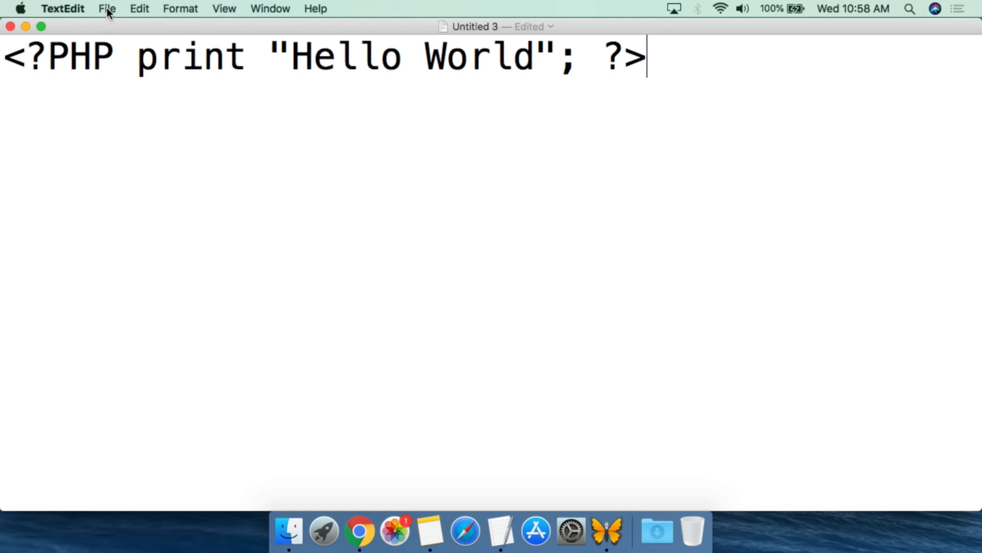
Bring up the save sheet for the untitled document via File > Save.
left_click(107, 9)
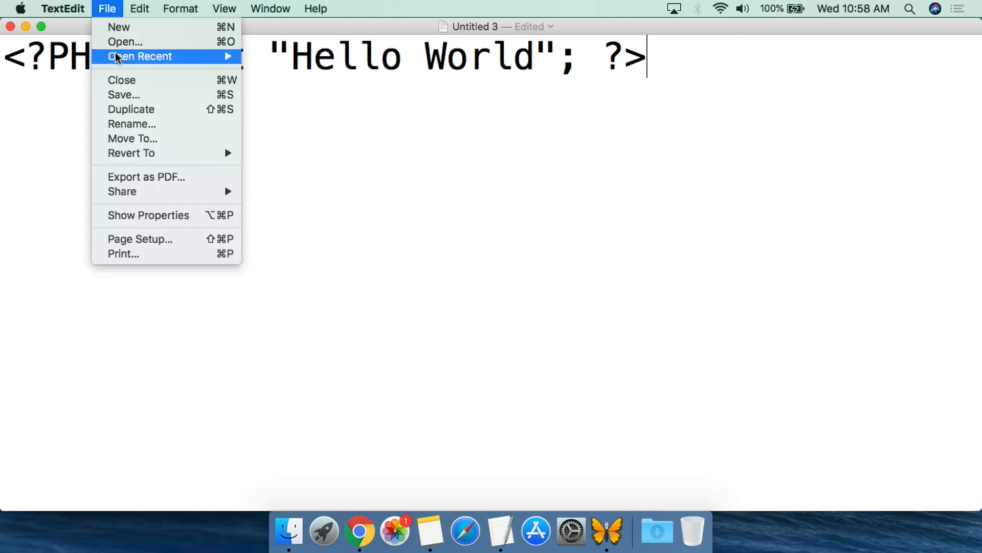
mouse_move(124, 94)
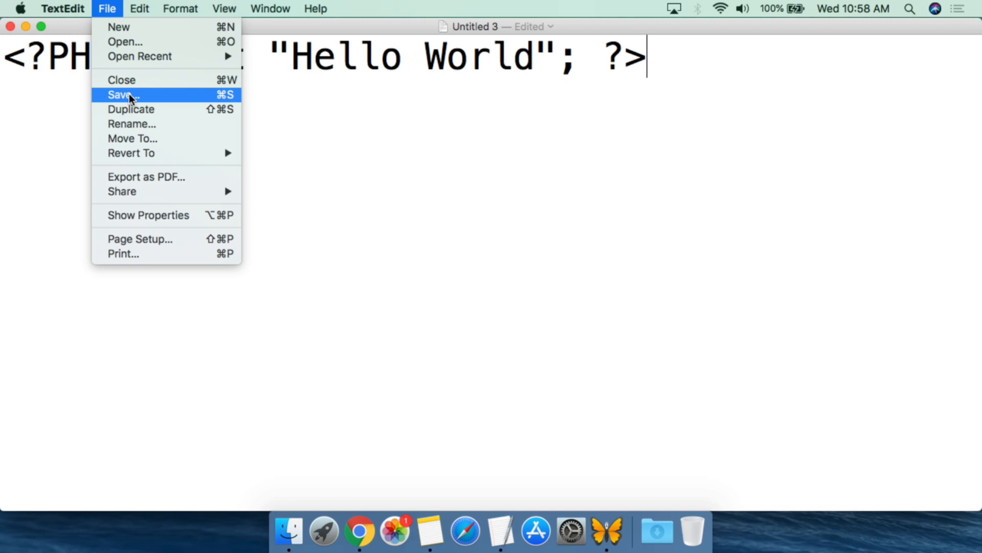
left_click(121, 94)
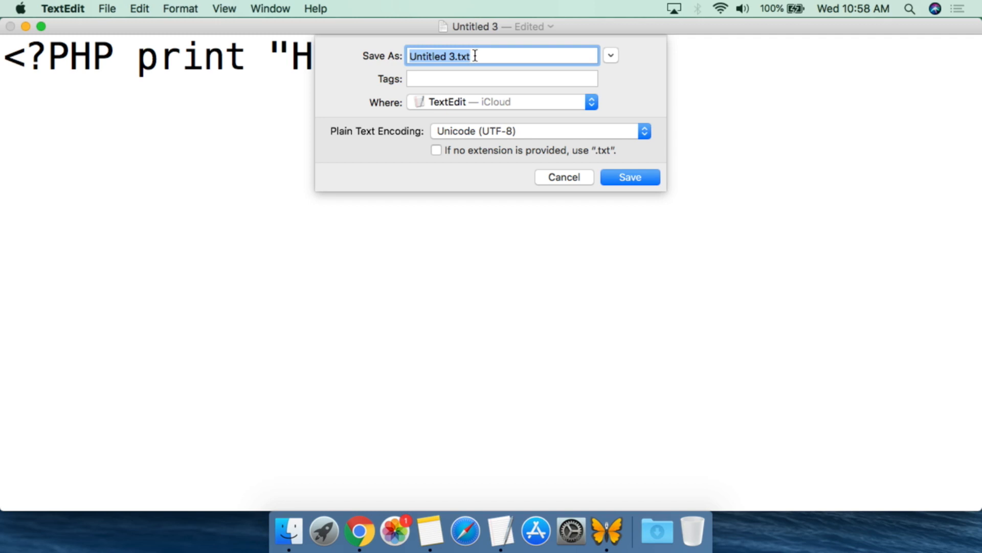
Save the script as test.php with the Desktop chosen as the save location.
key("delete")
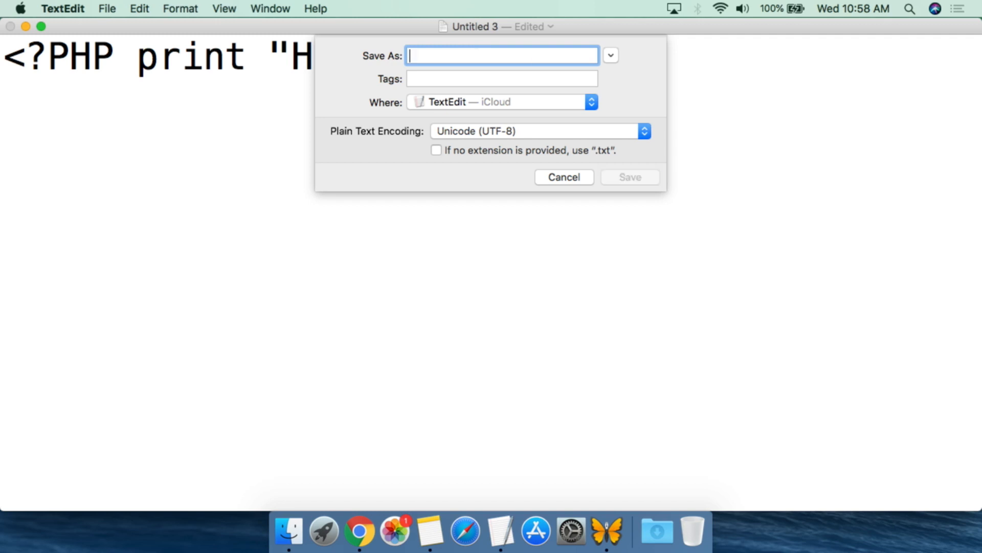
type("test")
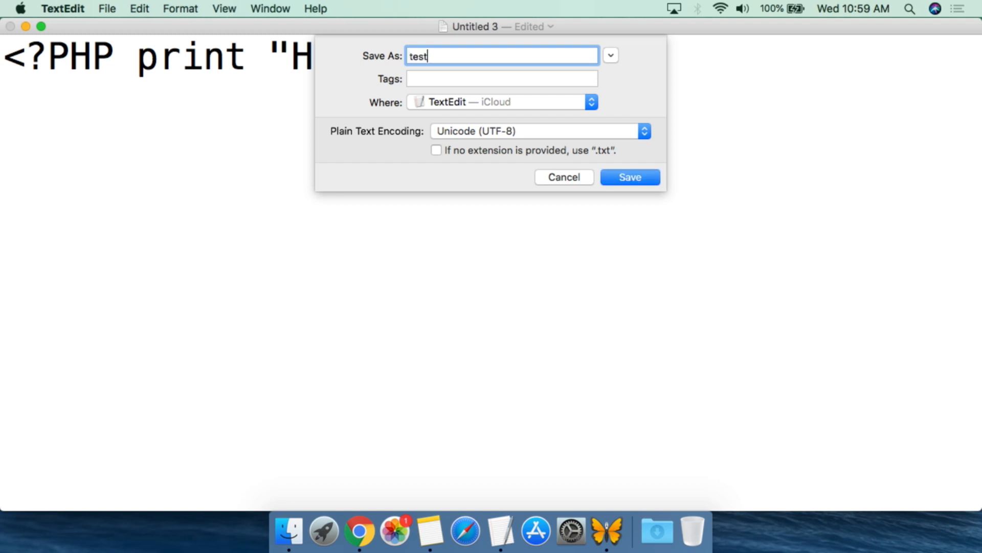
type(".php")
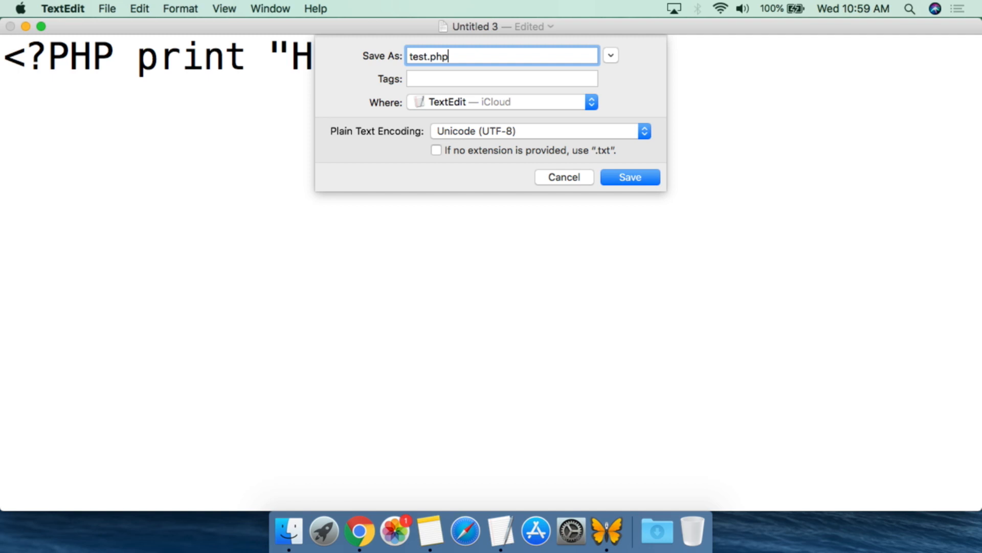
mouse_move(455, 108)
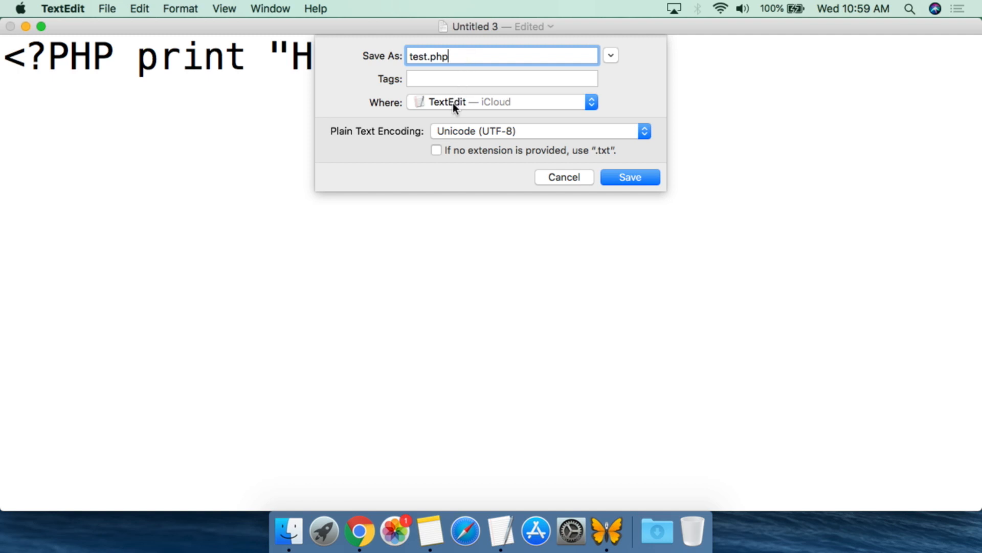
left_click(502, 102)
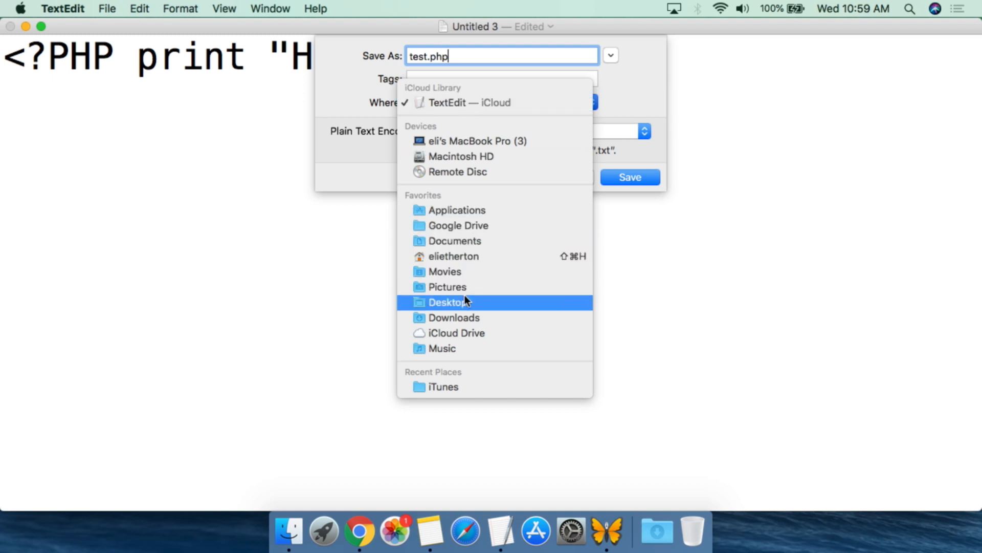
left_click(447, 301)
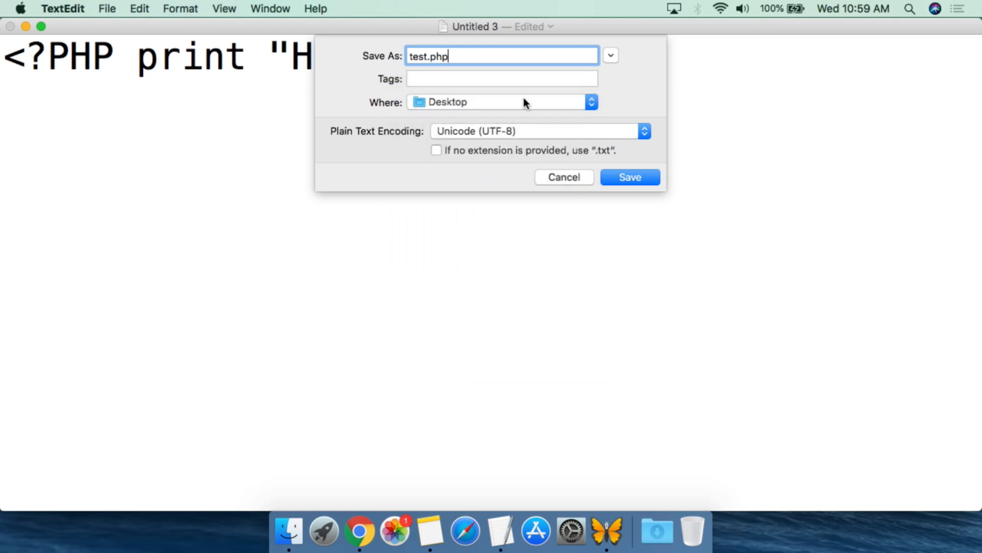
mouse_move(515, 135)
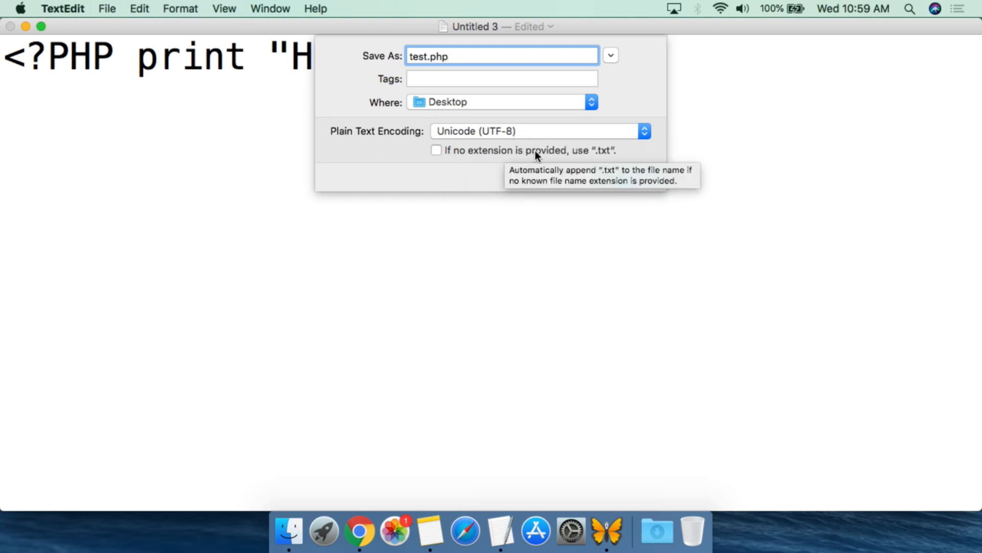
mouse_move(406, 234)
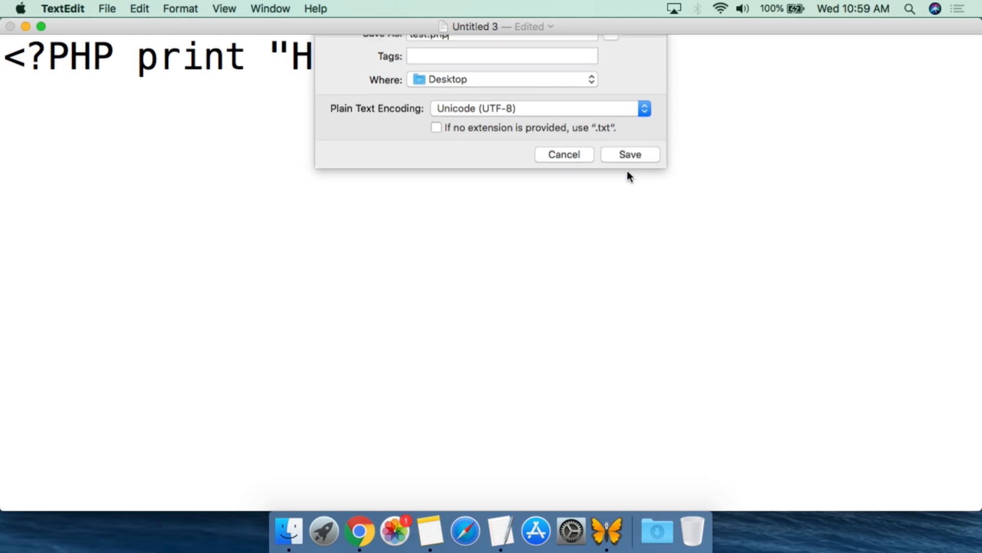
left_click(630, 155)
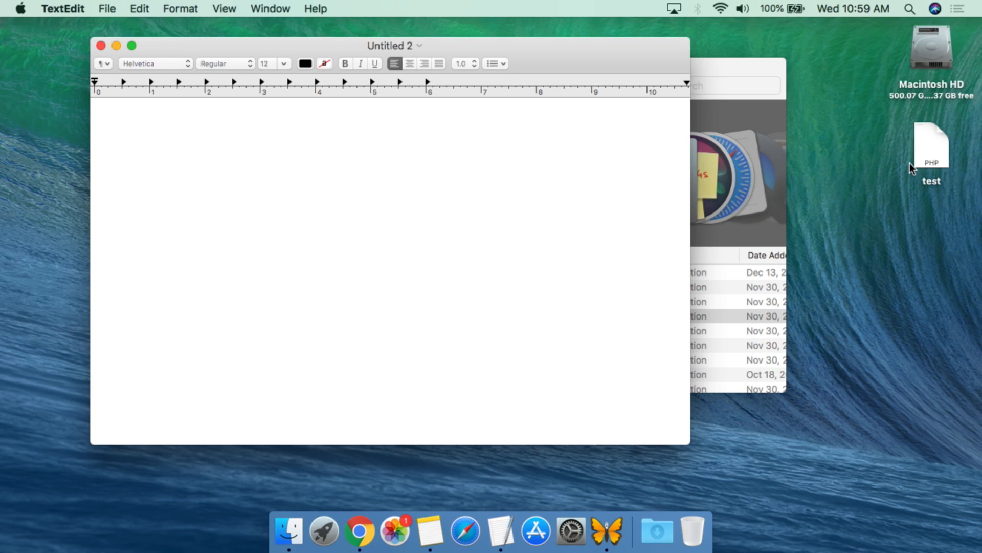
left_click(931, 145)
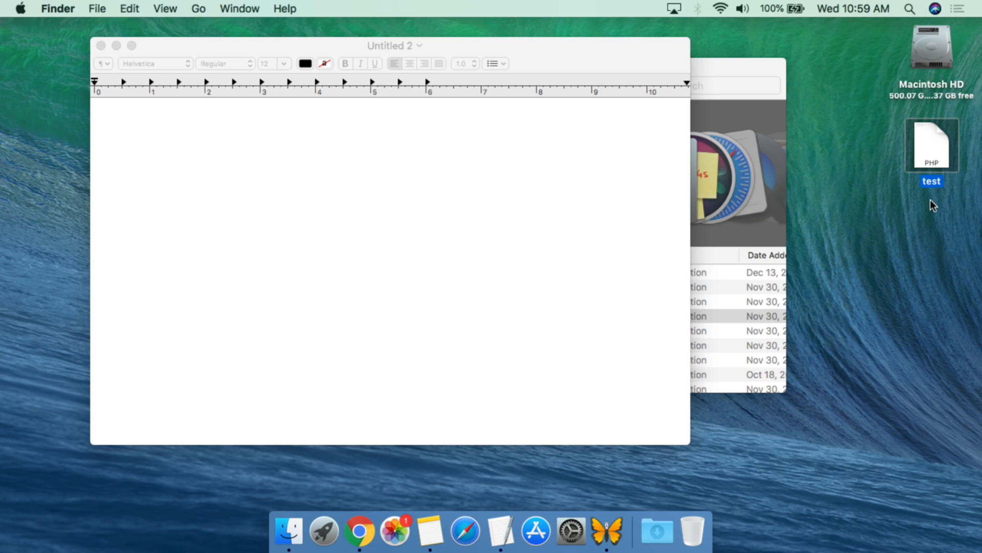
mouse_move(933, 192)
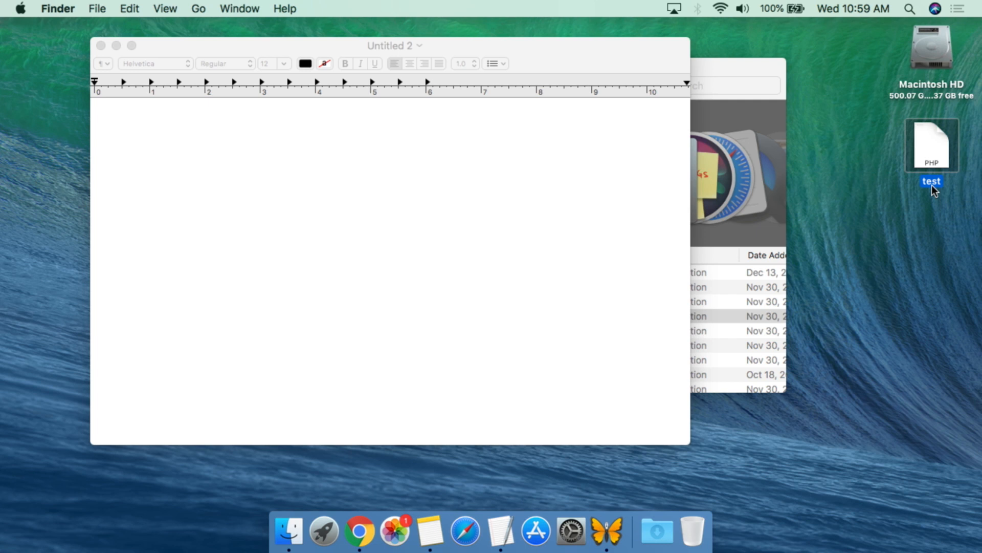
mouse_move(429, 532)
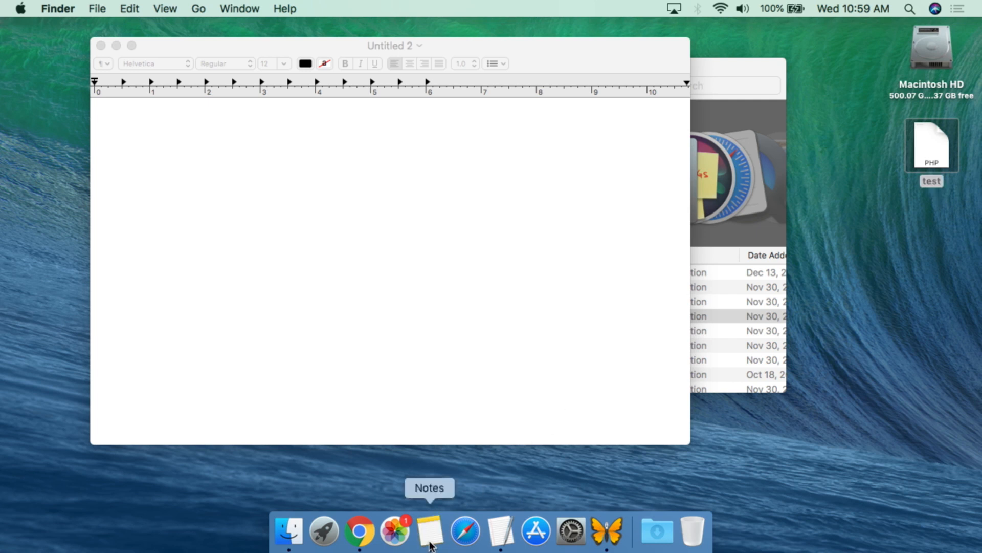
Bring the test document back to the front from the Dock and place the cursor after the script line.
right_click(501, 529)
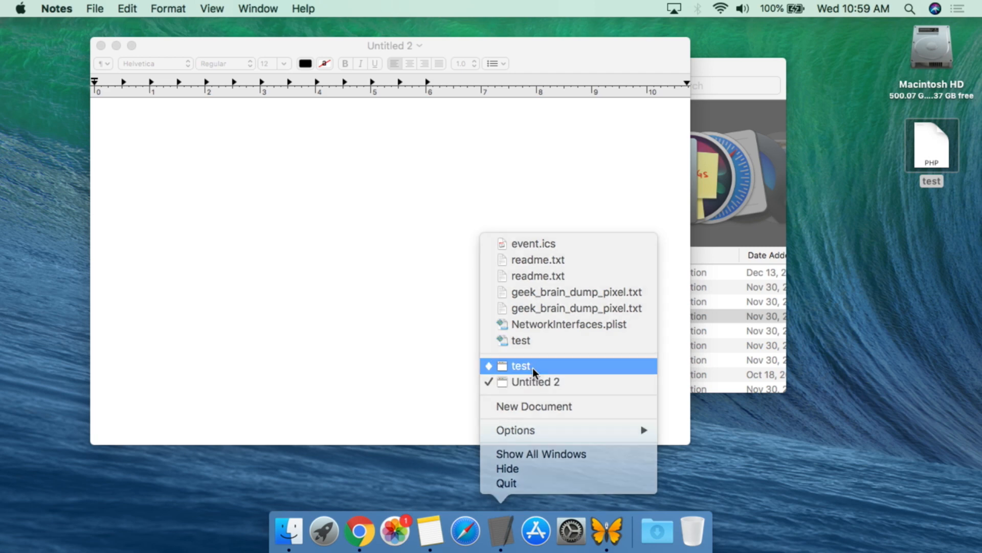
left_click(523, 367)
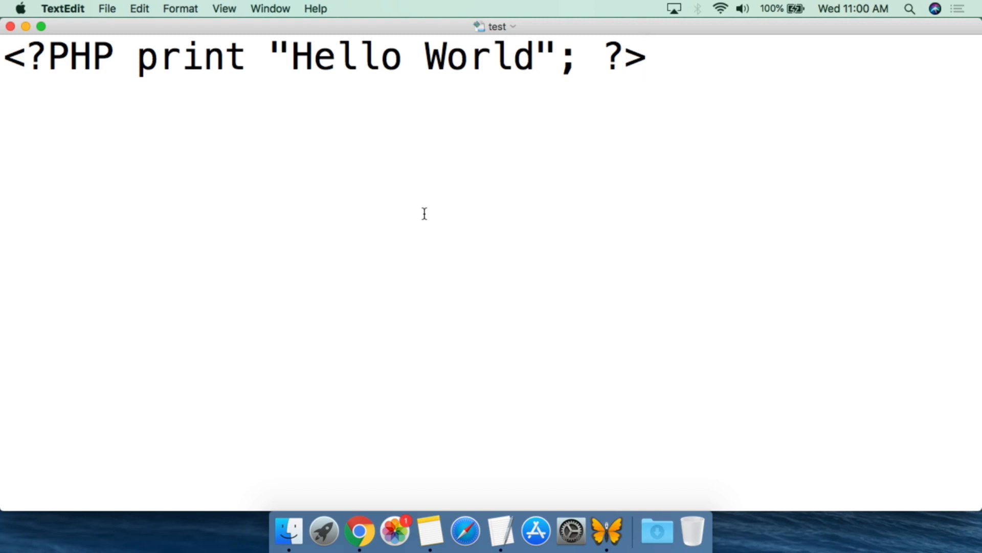
left_click(647, 56)
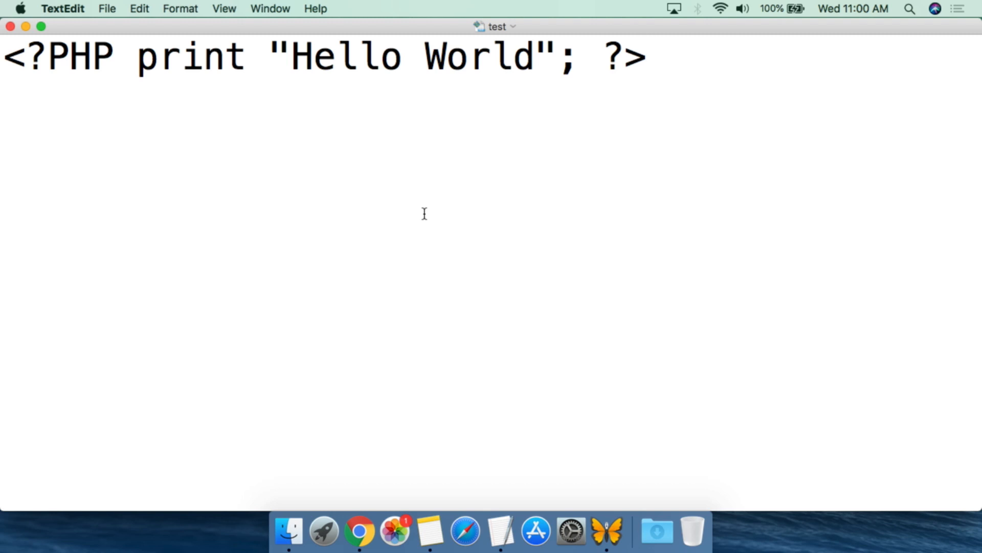
left_click(649, 56)
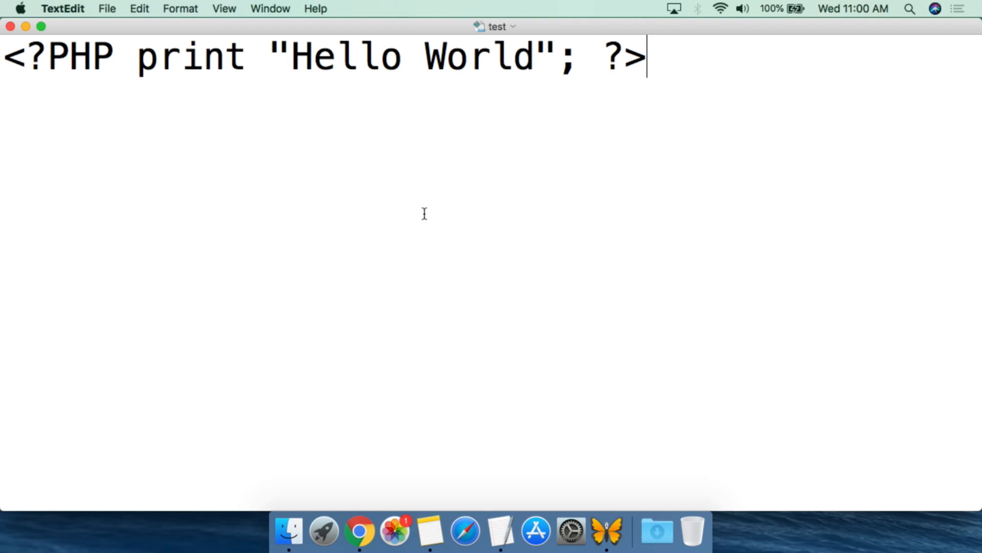